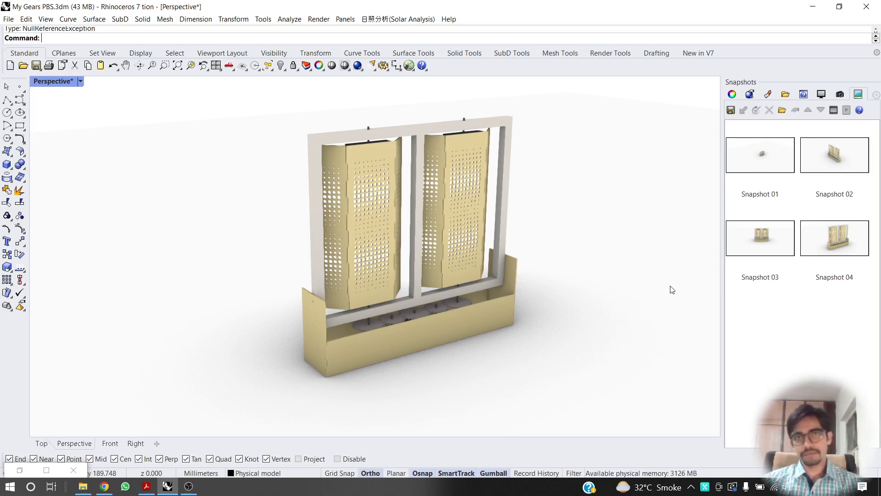
pyautogui.moveTo(533, 285)
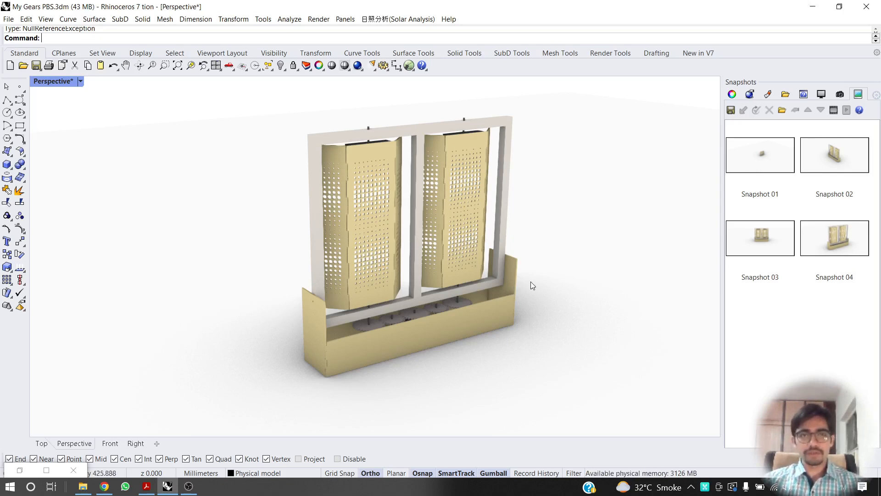
pyautogui.moveTo(380, 225)
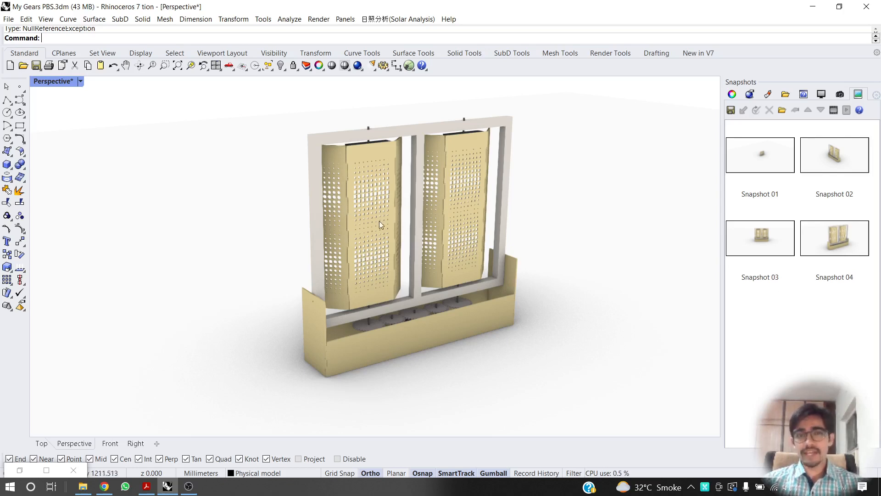
pyautogui.moveTo(440, 241)
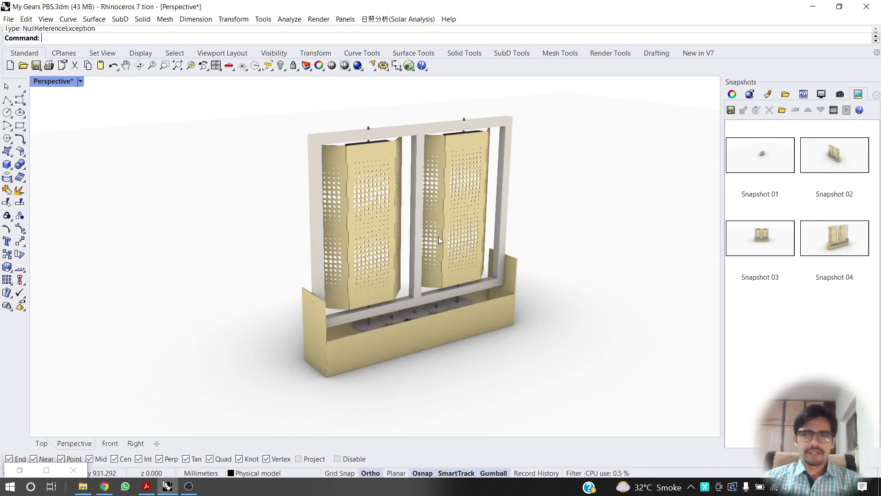
pyautogui.moveTo(334, 163)
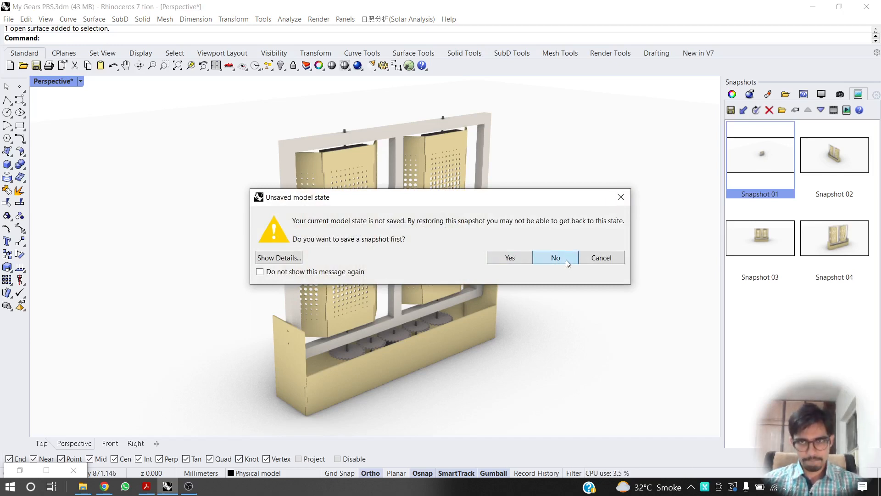
# Decline saving the current state and restore Snapshot 02, then Snapshot 03.
pyautogui.click(556, 258)
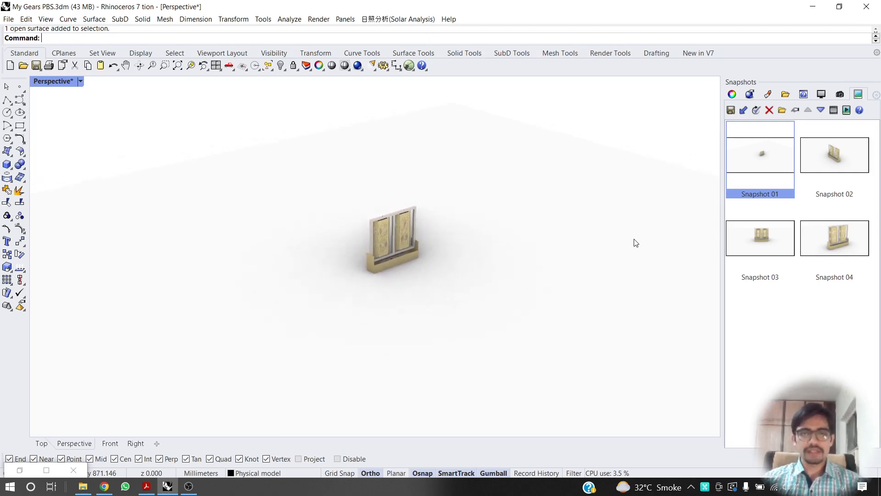
pyautogui.doubleClick(834, 155)
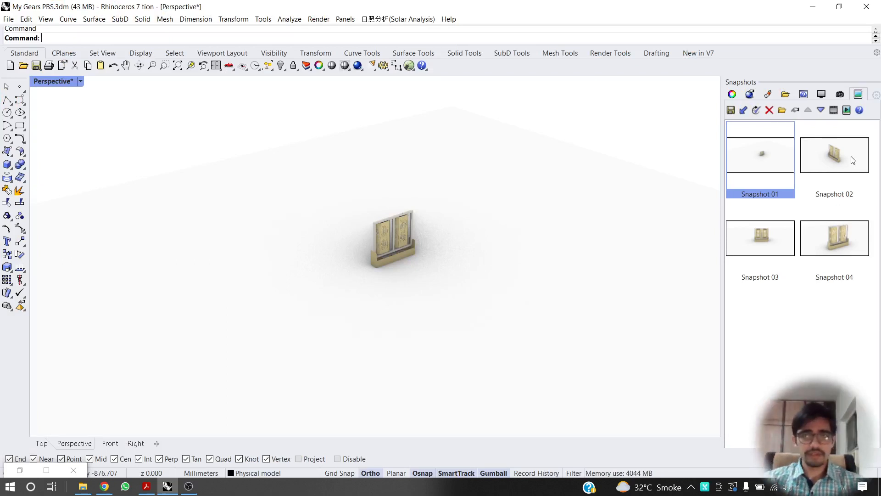
pyautogui.moveTo(852, 159)
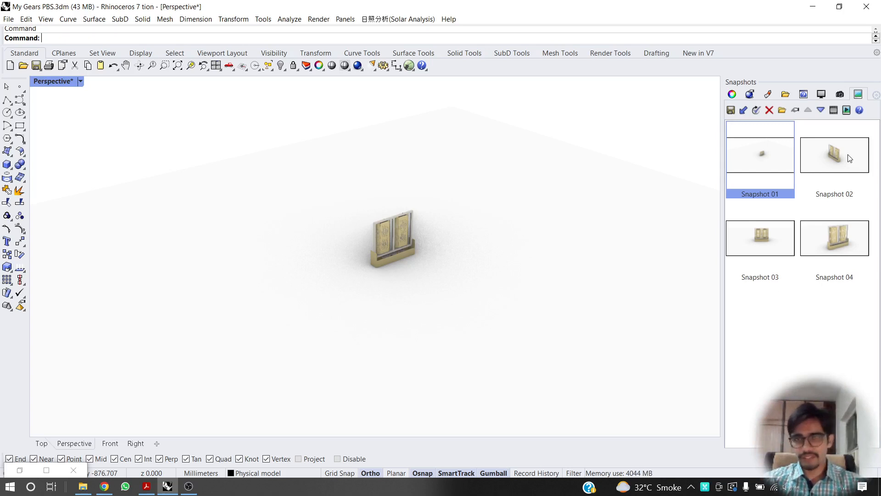
pyautogui.moveTo(788, 169)
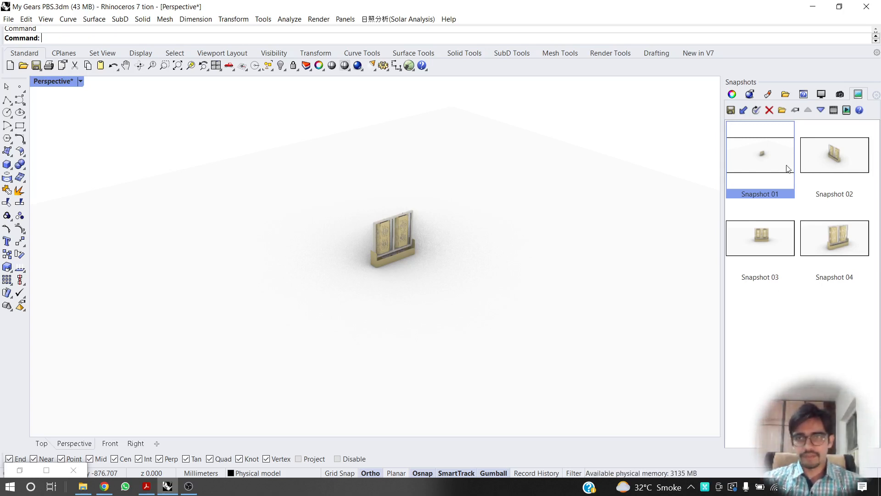
pyautogui.moveTo(749, 141)
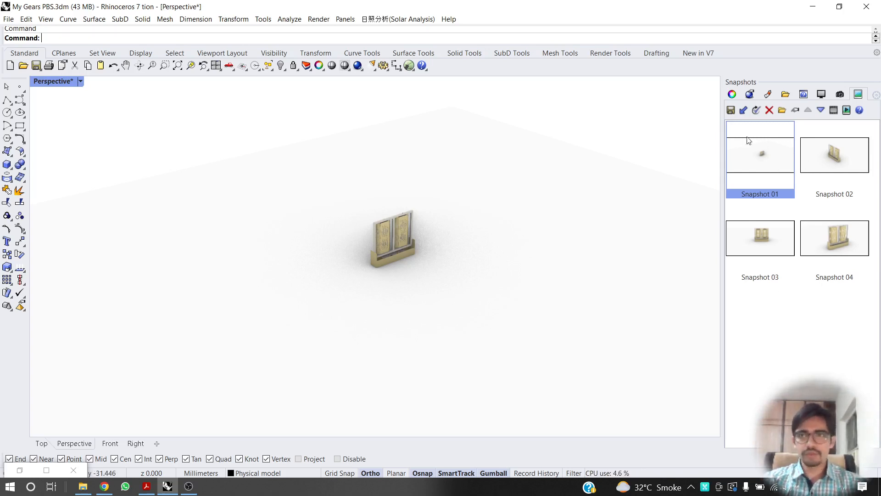
pyautogui.moveTo(782, 159)
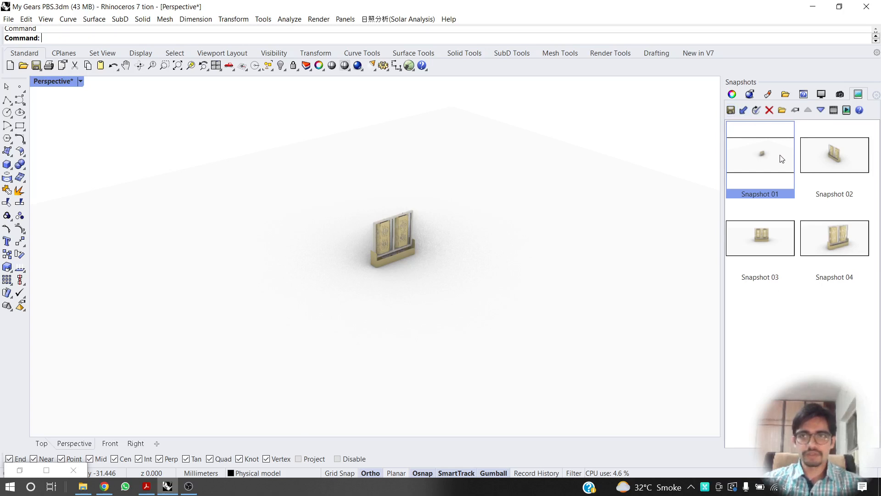
pyautogui.click(835, 155)
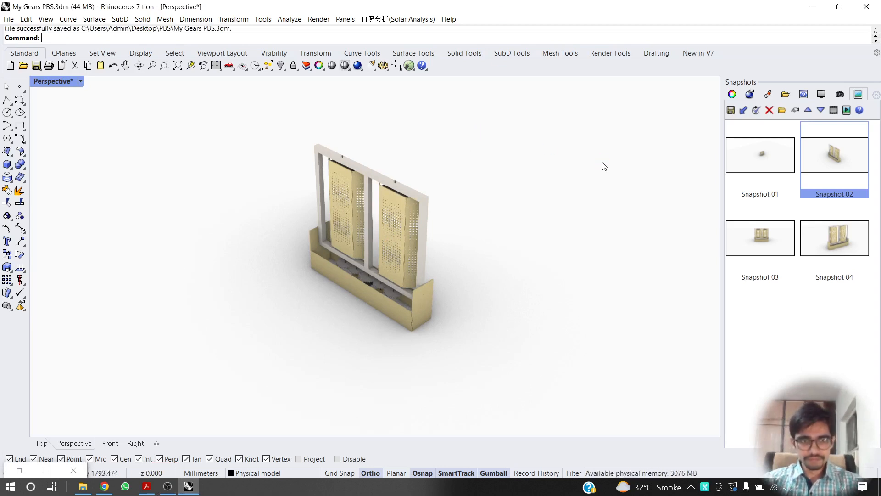
pyautogui.doubleClick(761, 238)
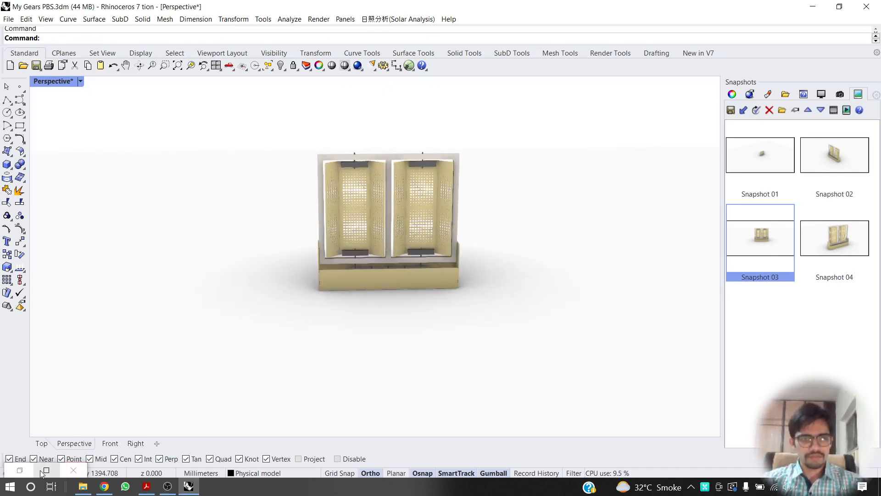
# Bring the Grasshopper PBS script forward, let it save, and close its window.
pyautogui.click(189, 487)
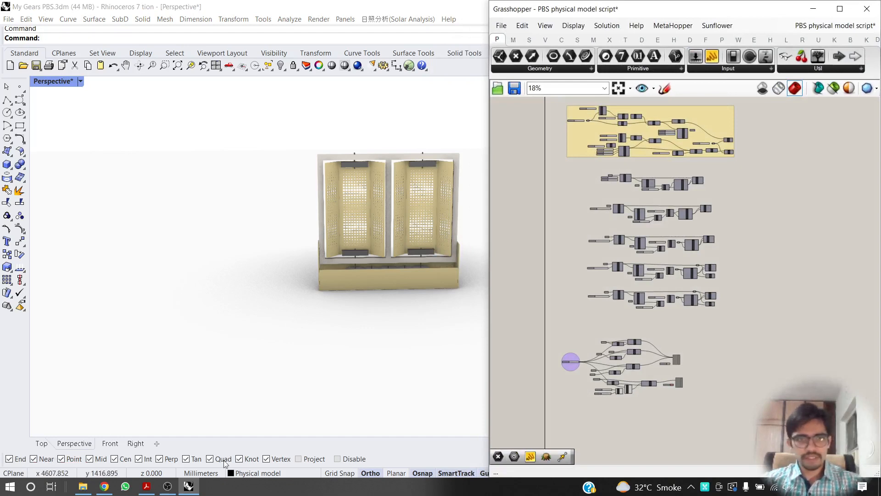
pyautogui.moveTo(146, 487)
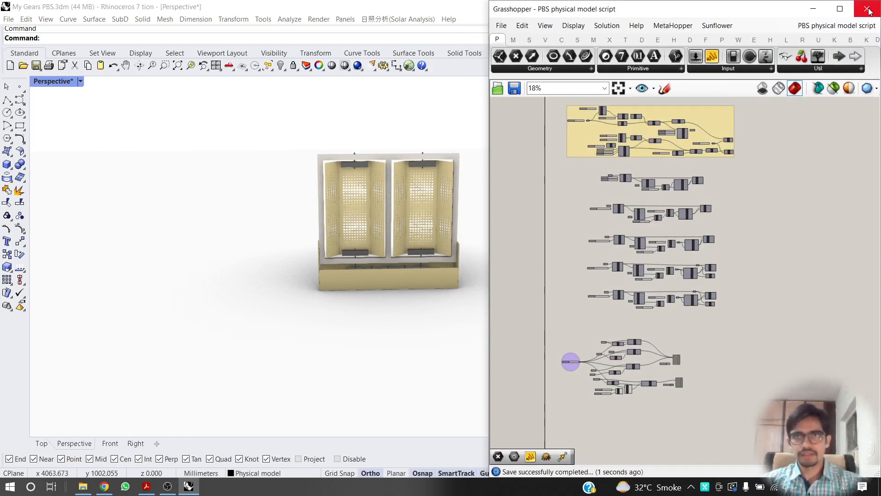
pyautogui.click(870, 8)
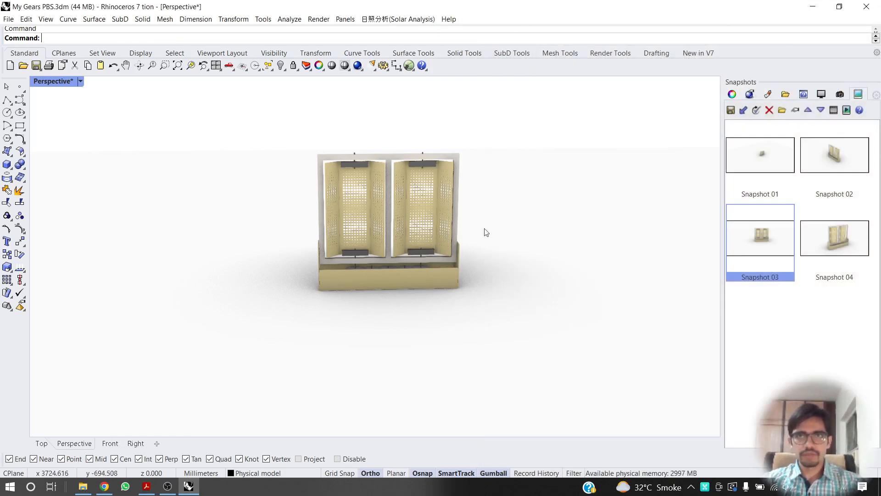
# Restore Snapshot 04 to show its stored view of the model.
pyautogui.click(834, 238)
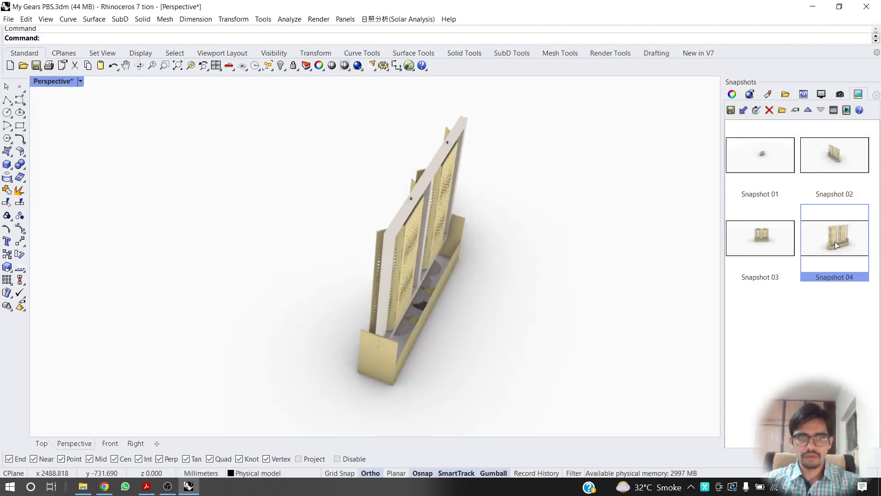
pyautogui.doubleClick(835, 237)
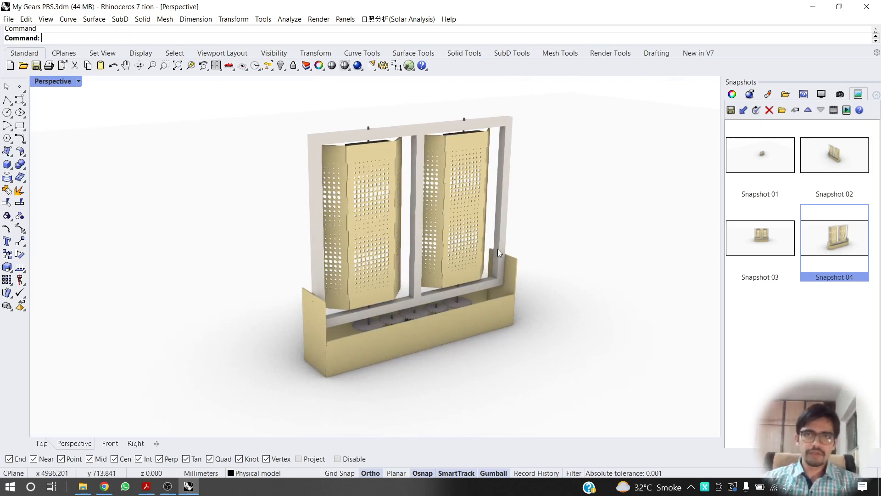
pyautogui.moveTo(542, 268)
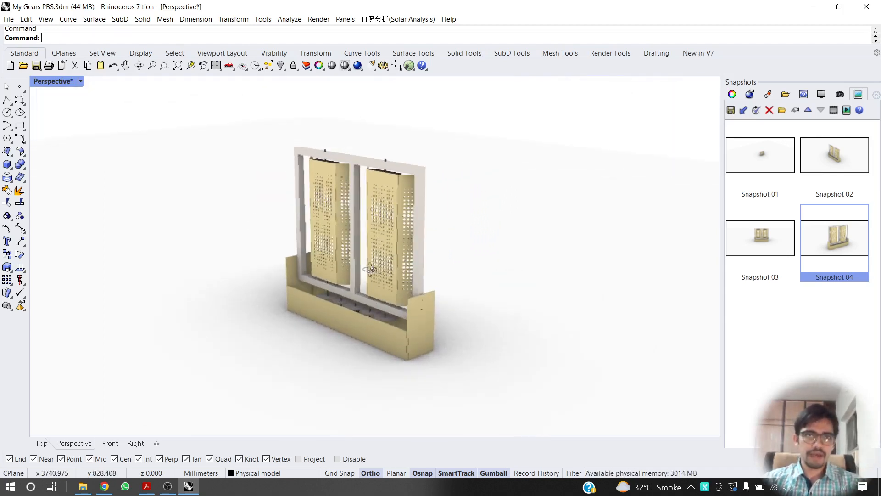
# Save the current state as a new snapshot named 'Snapshot 05' with all properties.
pyautogui.click(731, 110)
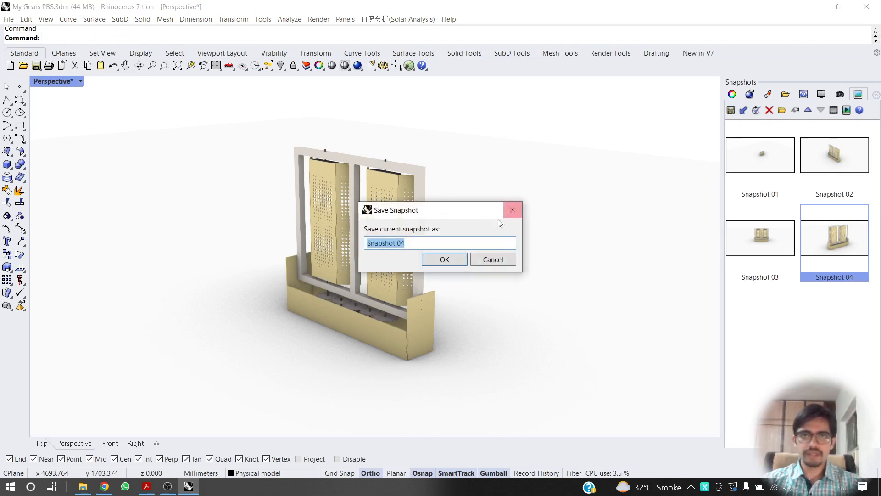
pyautogui.write('Snapshot 05')
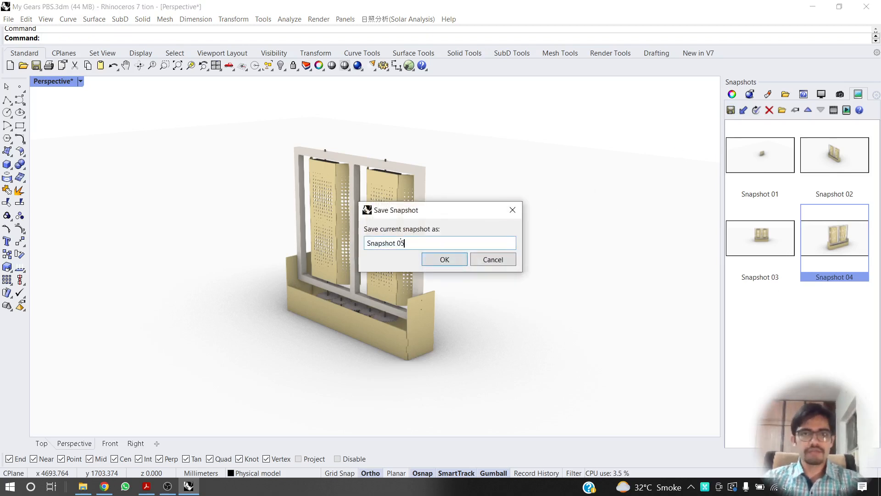
pyautogui.click(444, 259)
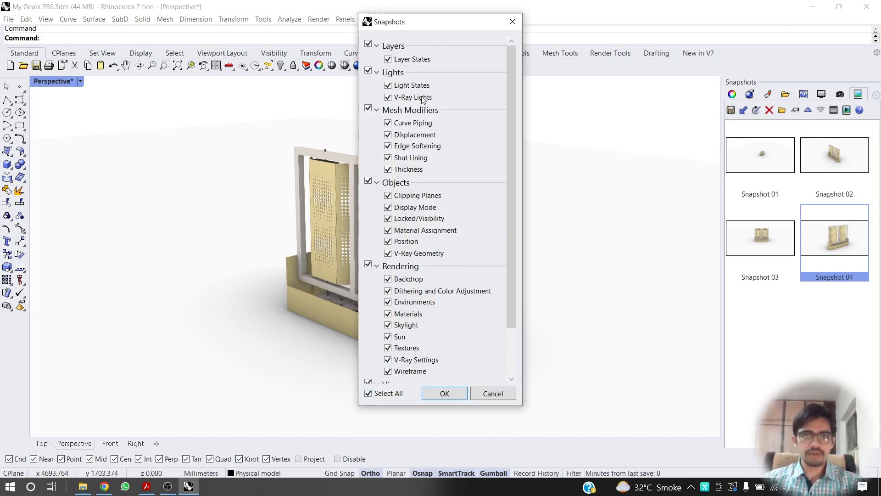
pyautogui.click(445, 393)
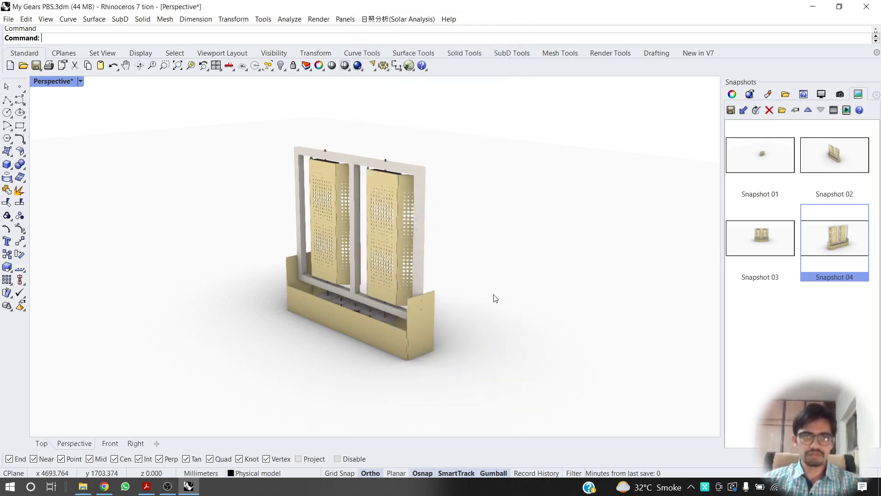
pyautogui.click(731, 109)
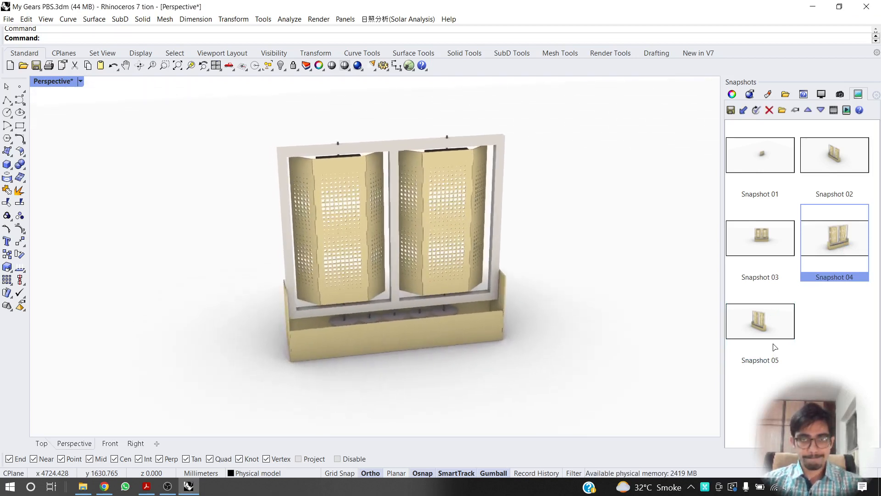
# Delete Snapshot 05 from the Snapshots panel, leaving Snapshots 01 to 04.
pyautogui.moveTo(382, 254); pyautogui.dragTo(382, 225)
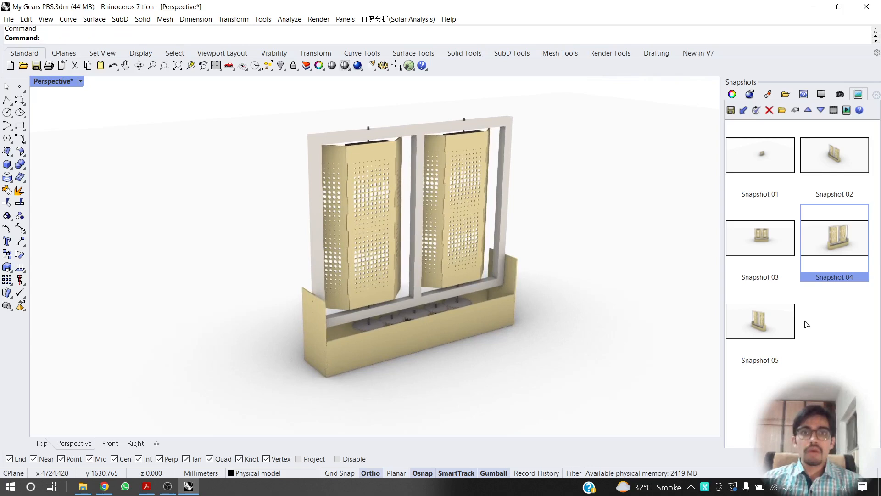
pyautogui.click(760, 321)
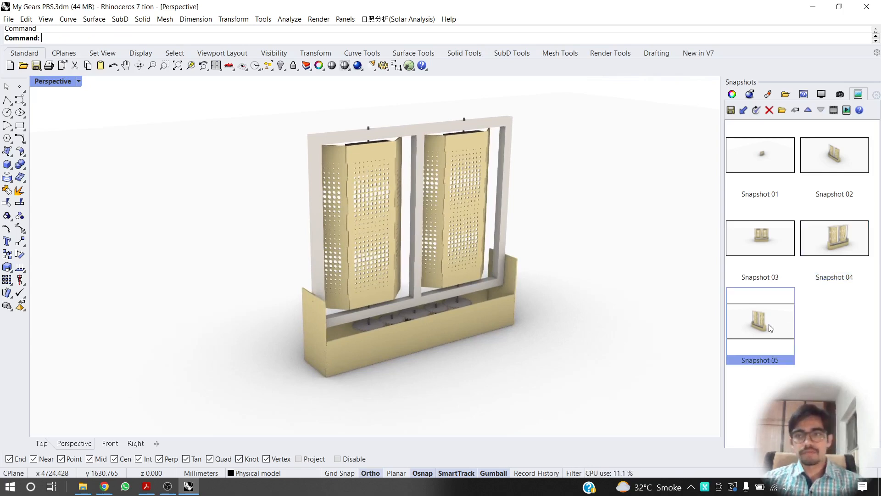
pyautogui.rightClick(760, 320)
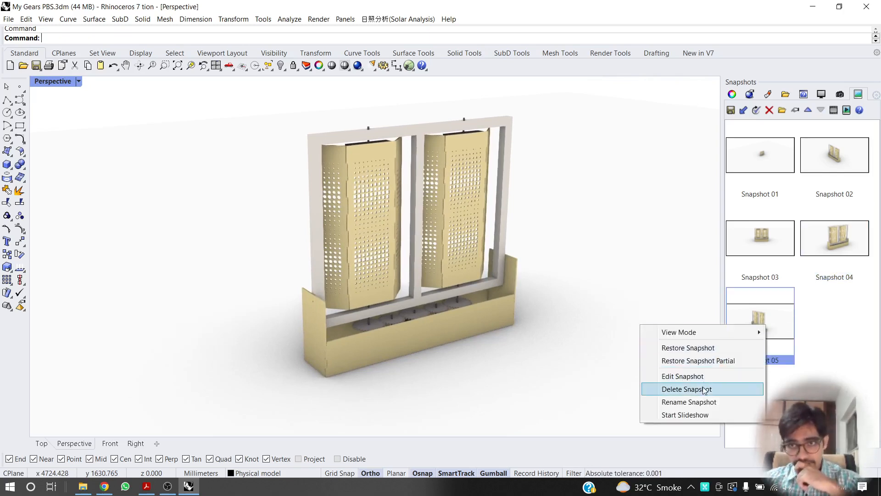
pyautogui.click(687, 390)
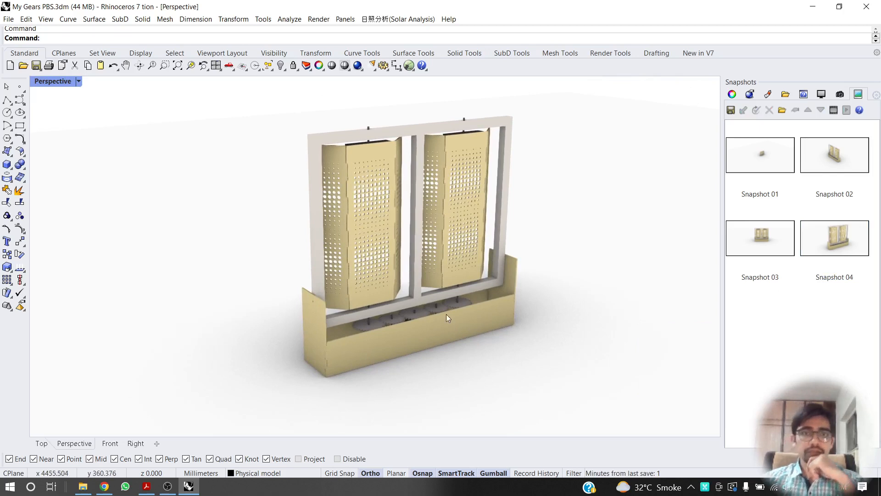
pyautogui.moveTo(440, 319)
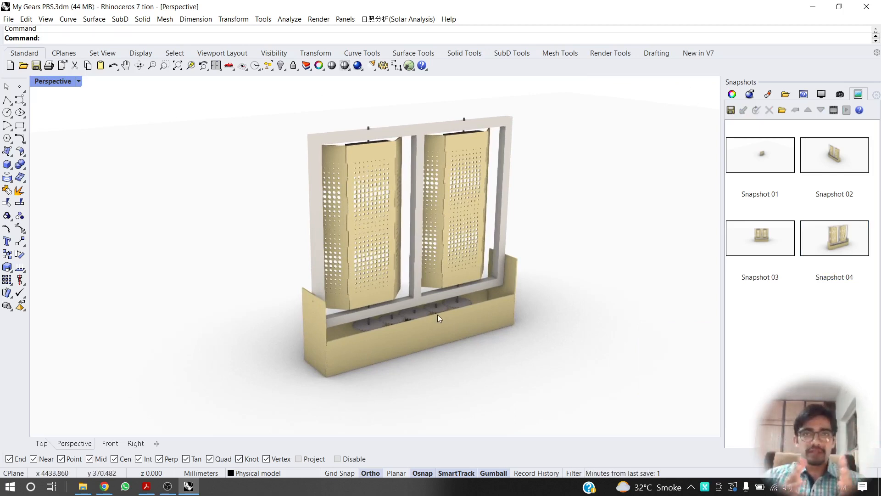
pyautogui.moveTo(807, 350)
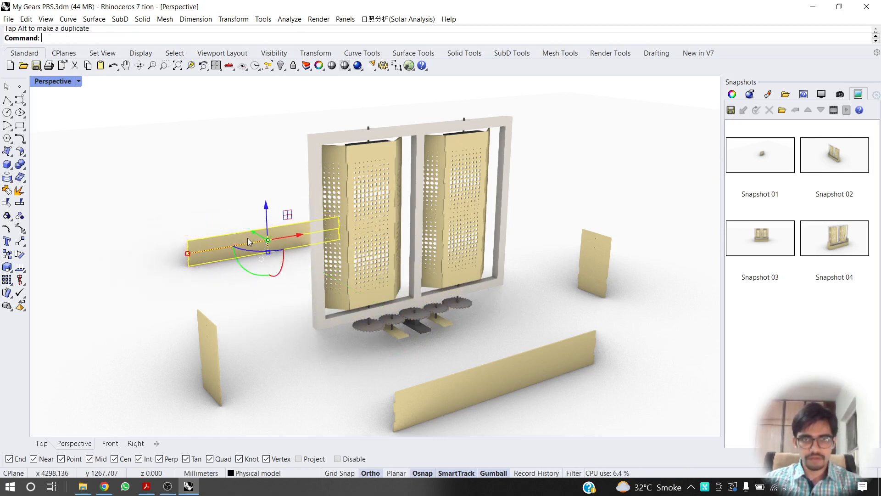
pyautogui.moveTo(374, 223)
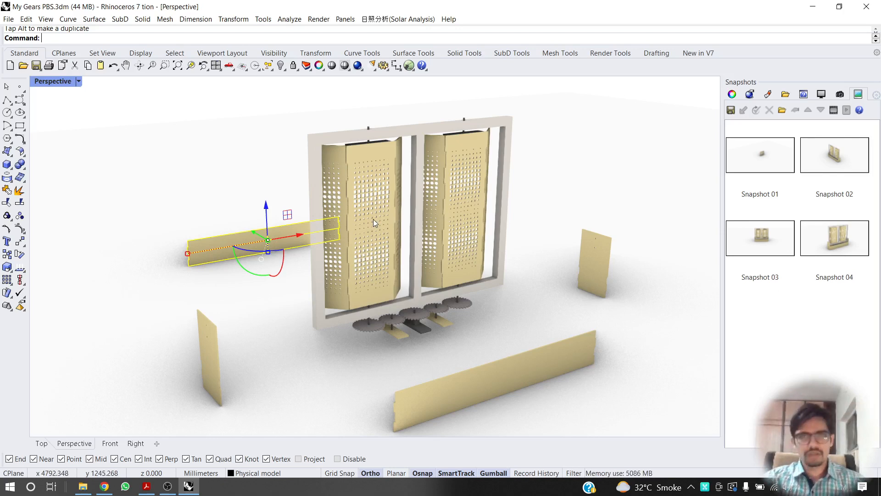
# Move the base side and front panels outward from the frame with the Gumball.
pyautogui.click(288, 101)
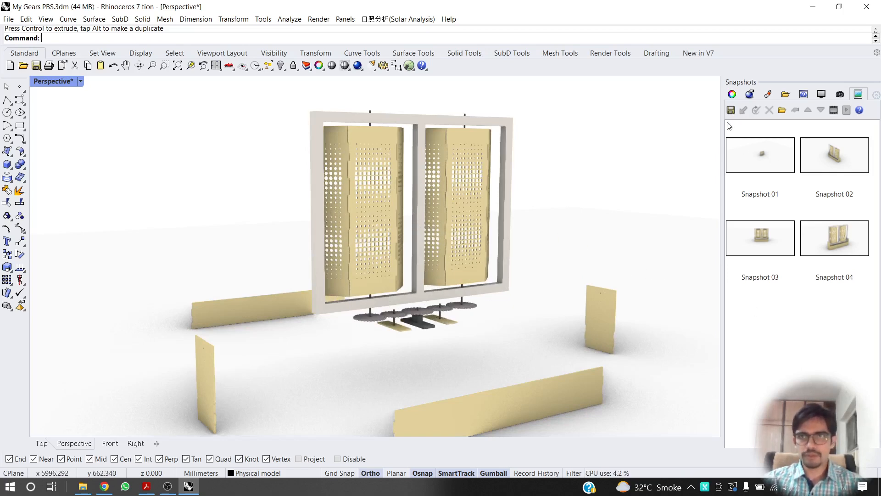
# Save the partly exploded arrangement as Snapshot 05 with its recorded settings.
pyautogui.click(731, 110)
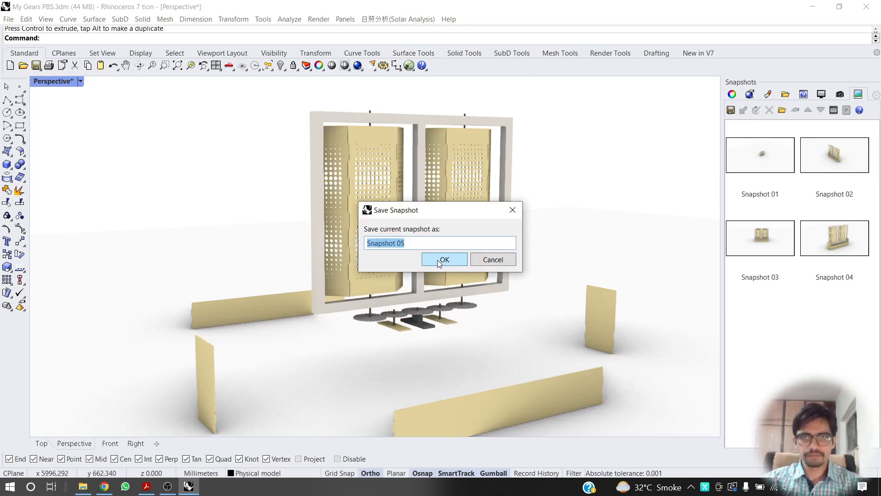
pyautogui.click(445, 259)
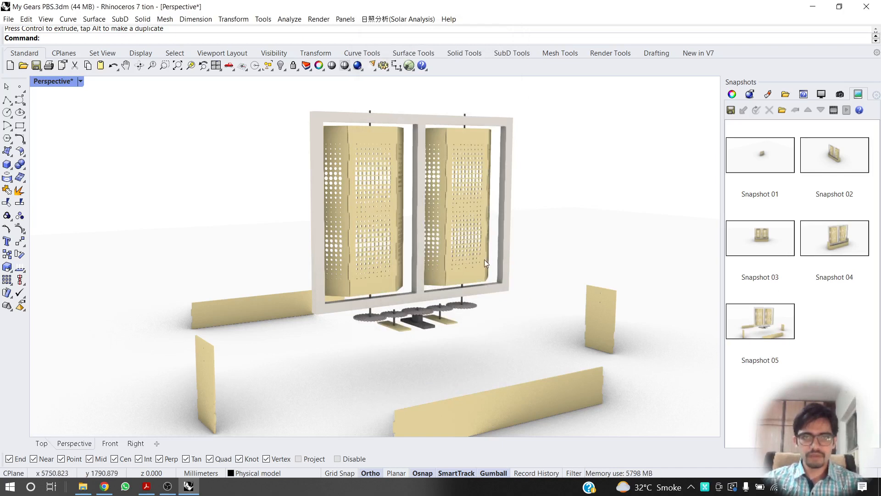
pyautogui.moveTo(455, 270)
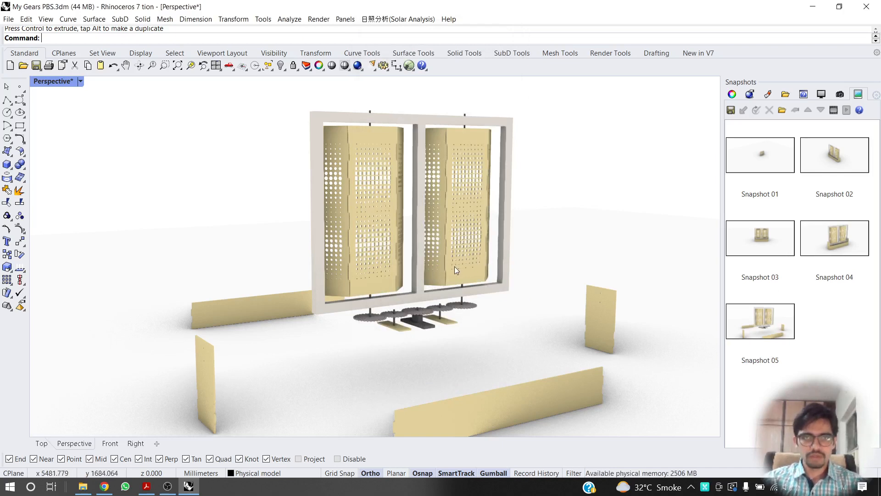
pyautogui.moveTo(376, 242)
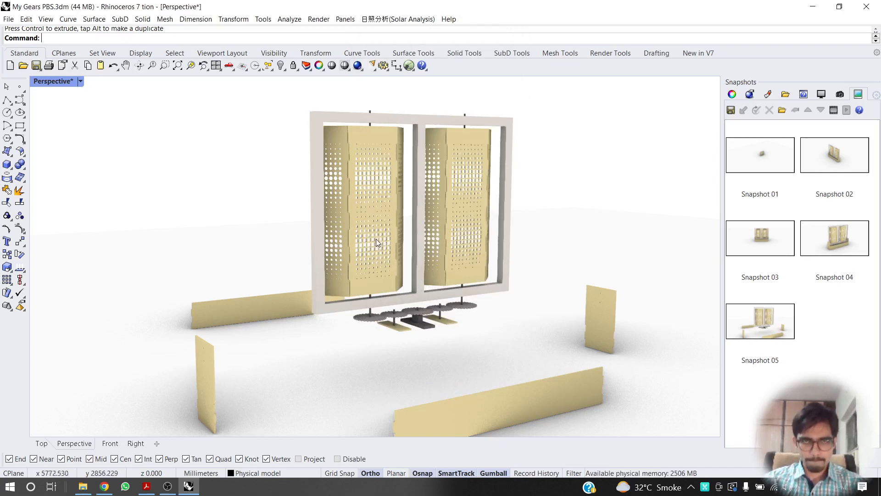
pyautogui.moveTo(391, 333)
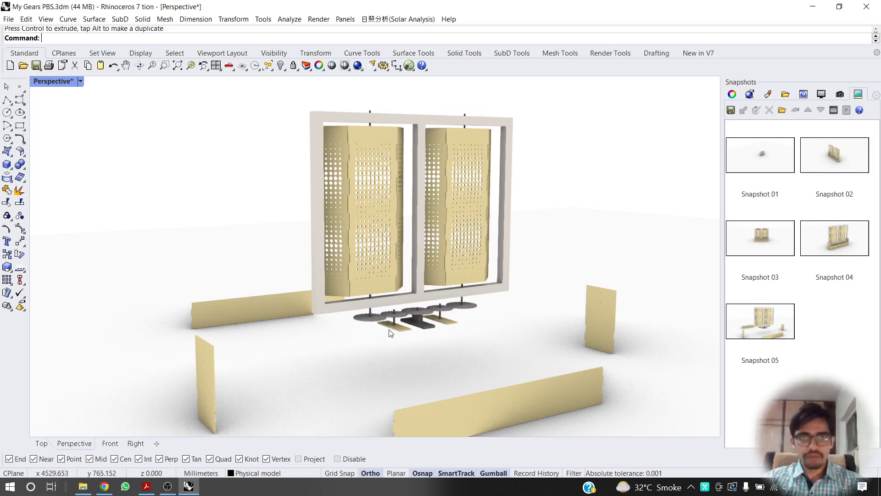
pyautogui.moveTo(470, 311)
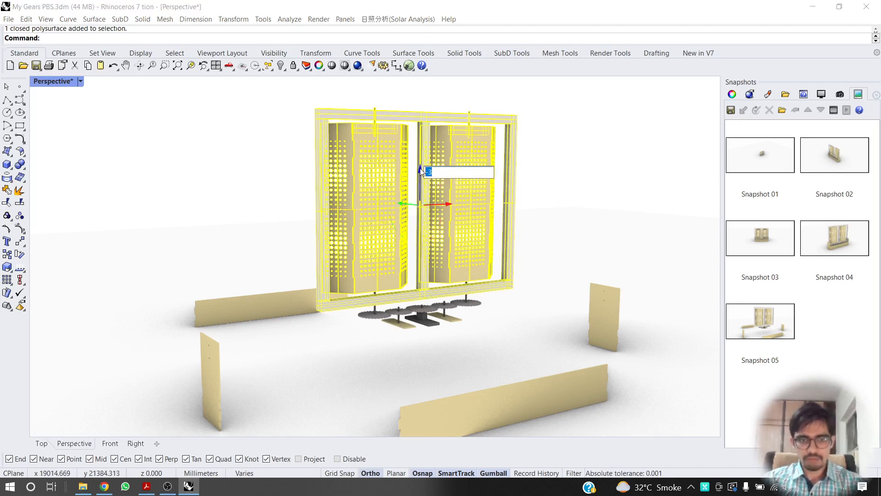
# Raise the frame and perforated screens by 10 units with the Gumball move.
pyautogui.write('1')
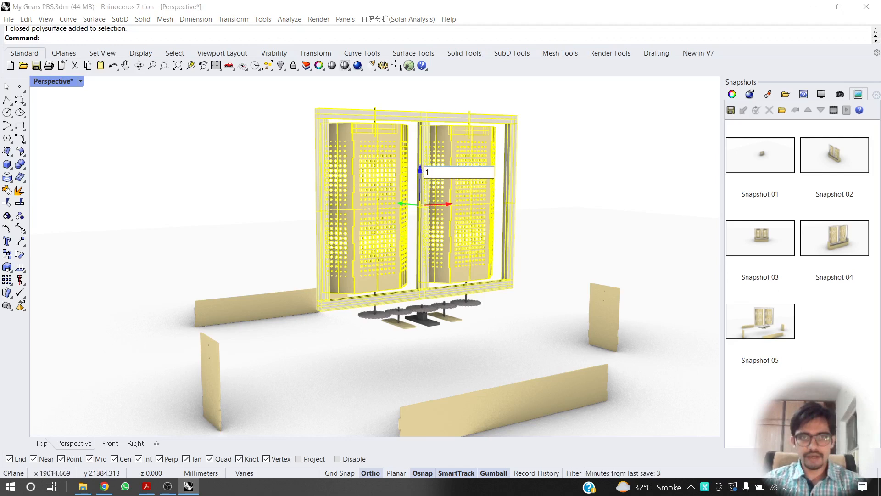
pyautogui.write('0')
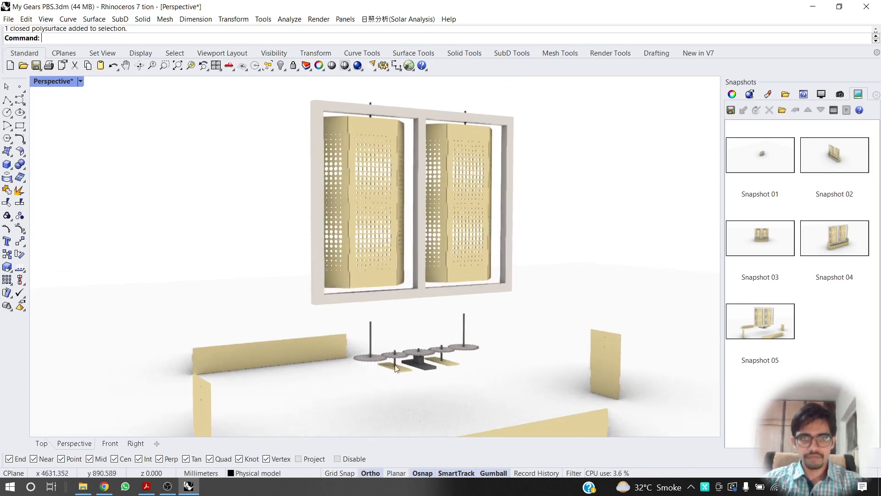
pyautogui.moveTo(440, 365)
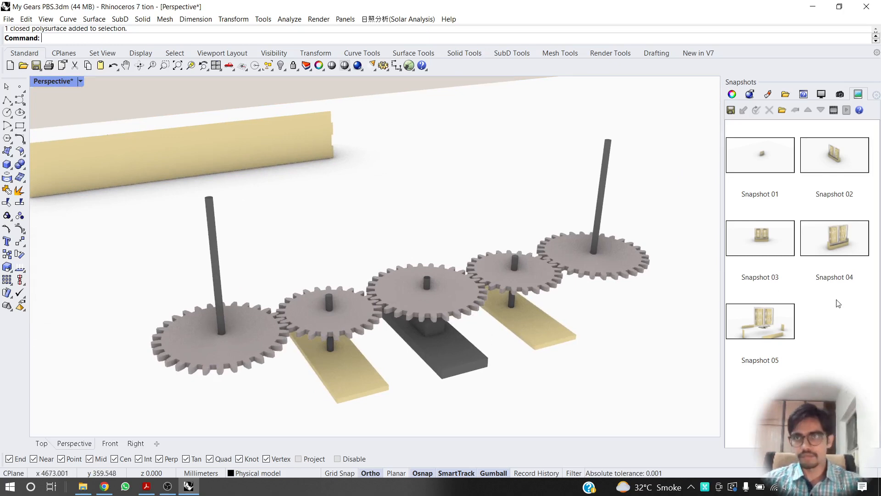
# Save the gear-row close-up as Snapshot 06 with its recorded settings.
pyautogui.click(731, 110)
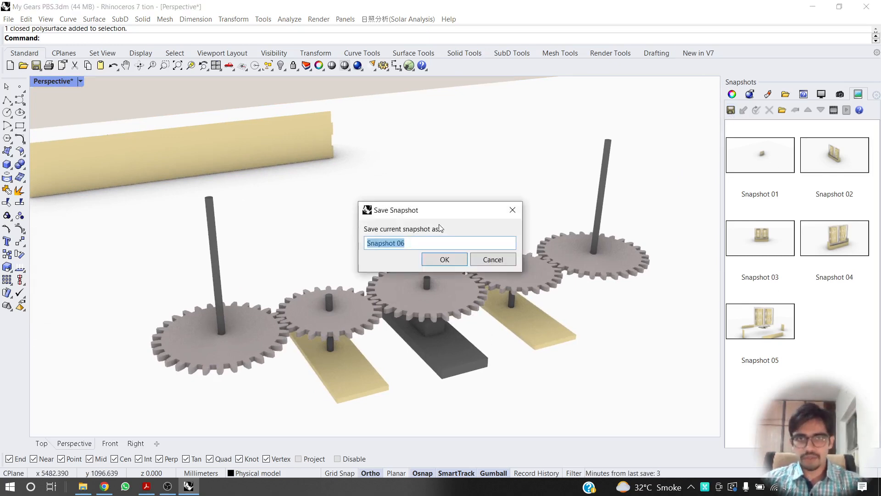
pyautogui.click(444, 259)
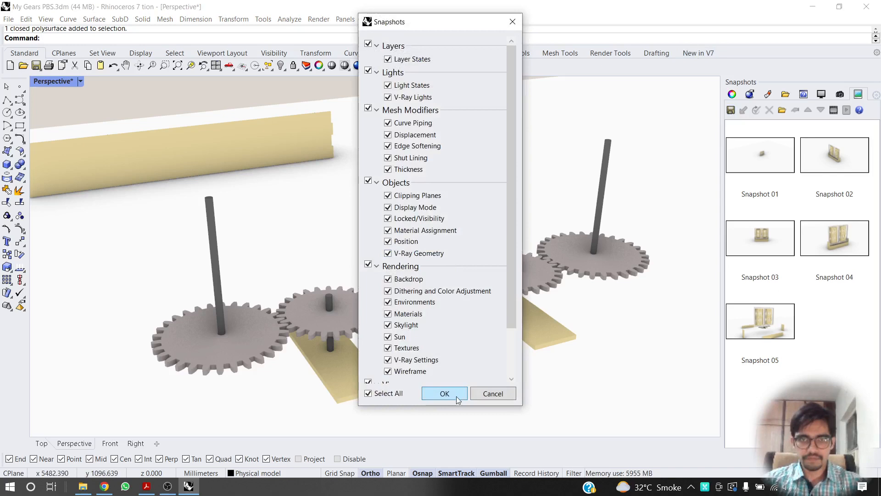
pyautogui.click(445, 393)
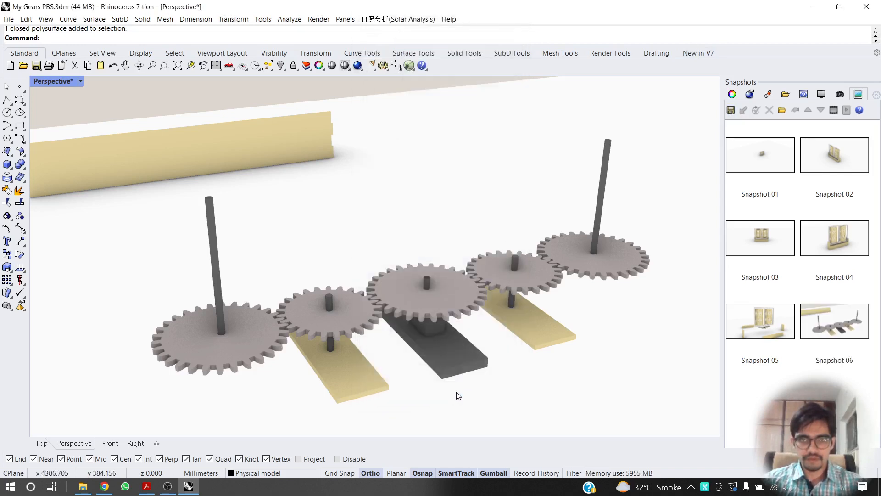
pyautogui.click(593, 259)
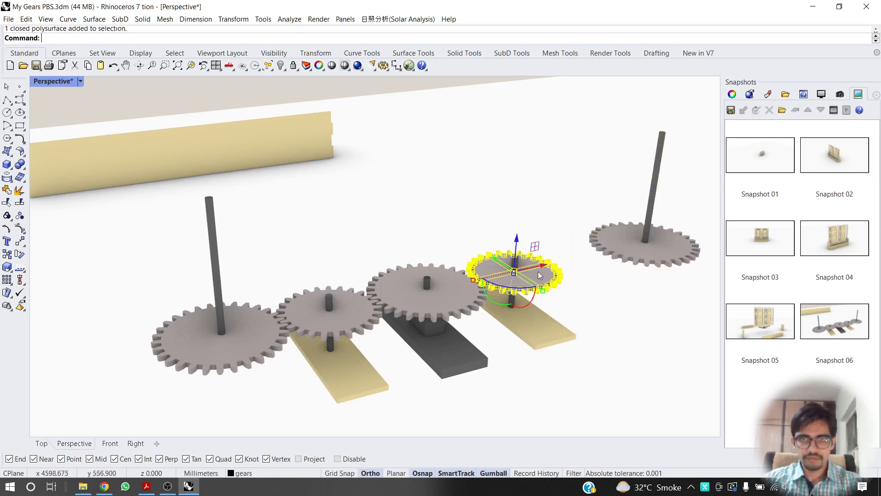
pyautogui.moveTo(570, 205)
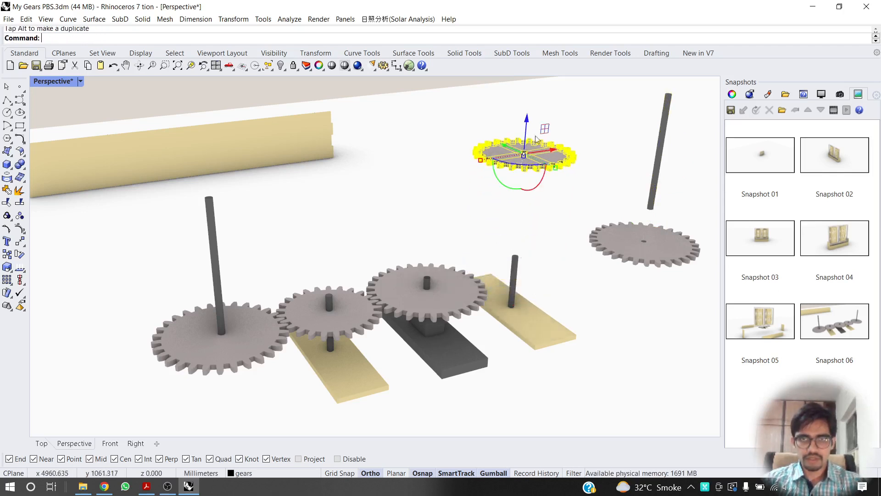
# Undo two stray moves and pull the gears, shafts and base plates apart with the Gumball.
pyautogui.press('ctrl+z')
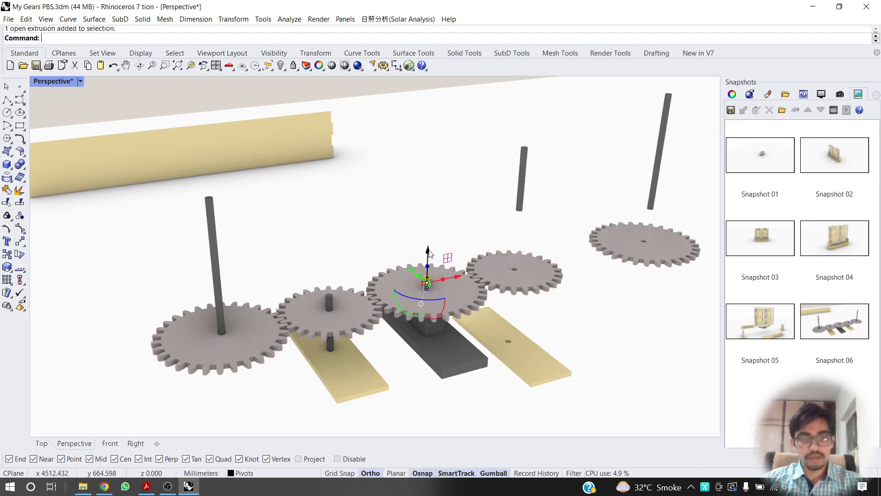
pyautogui.press('ctrl+z')
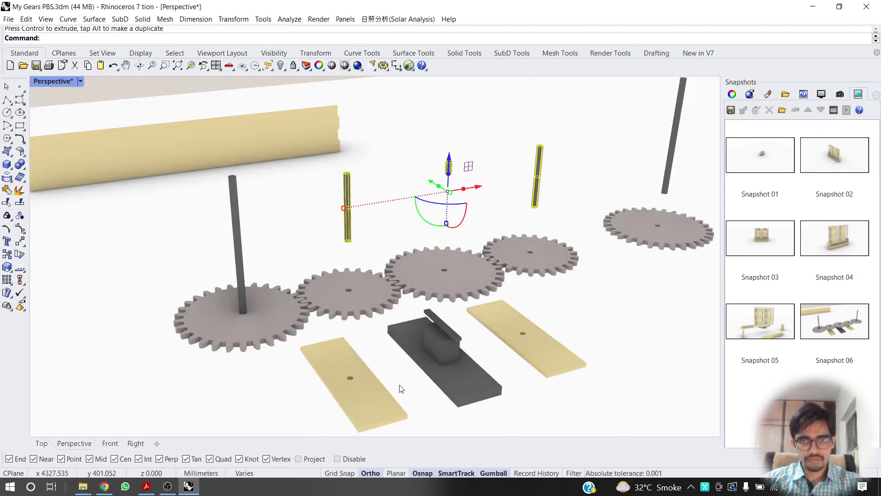
pyautogui.moveTo(246, 281)
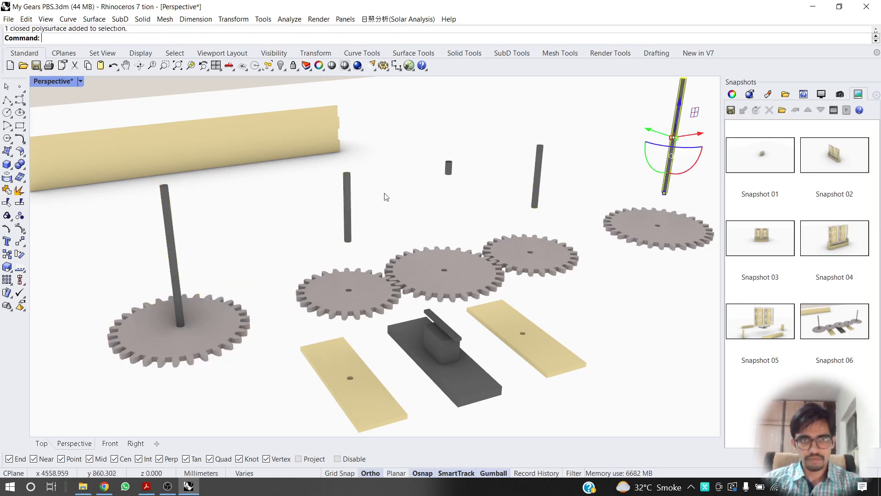
pyautogui.click(177, 254)
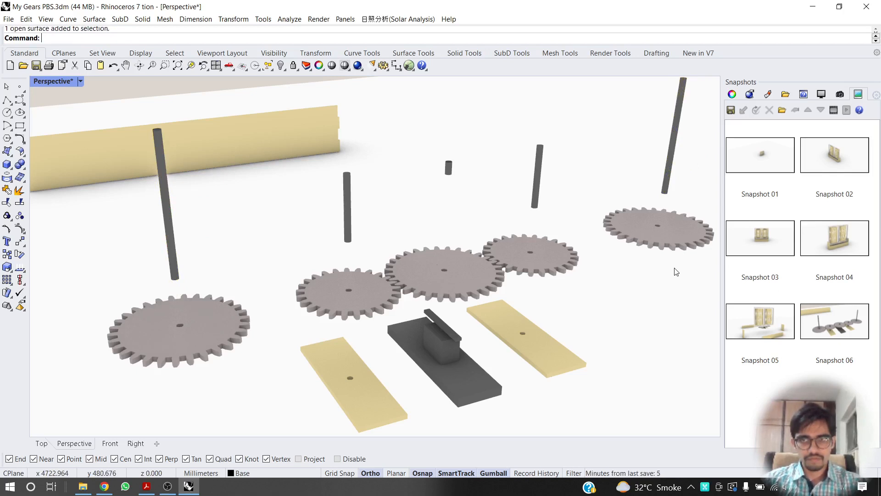
pyautogui.moveTo(758, 328)
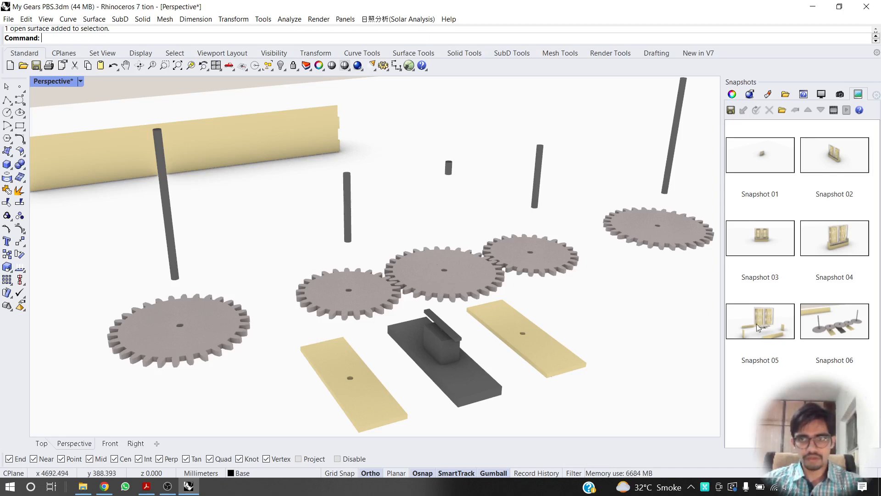
# Save the exploded gear assembly as a seventh snapshot with the default name.
pyautogui.click(731, 110)
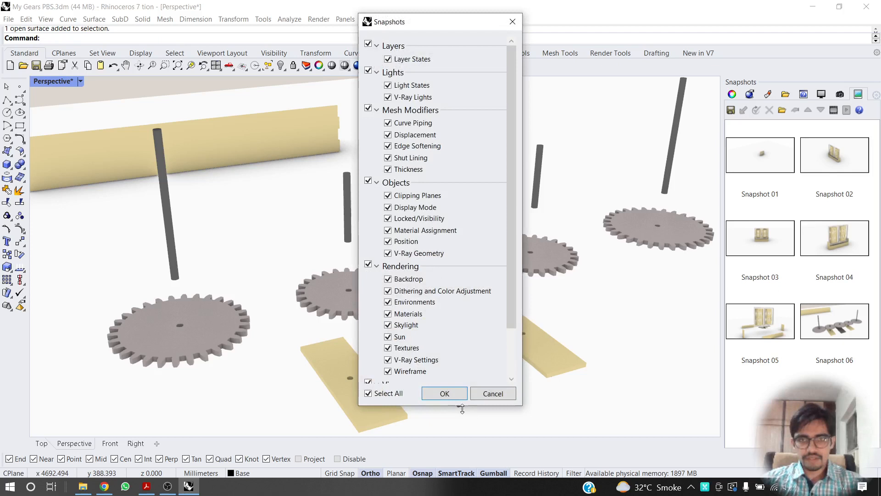
pyautogui.click(444, 393)
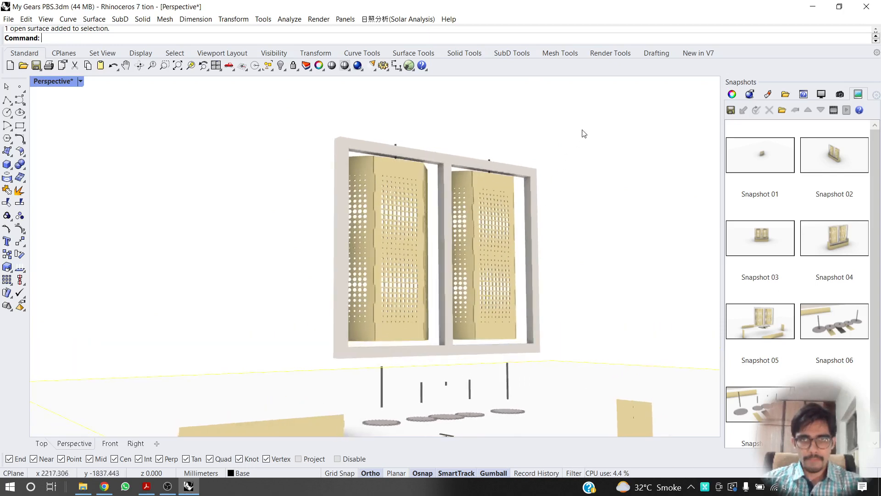
# Save the front close-up of the two perforated screens as a new snapshot and accept its settings.
pyautogui.click(408, 196)
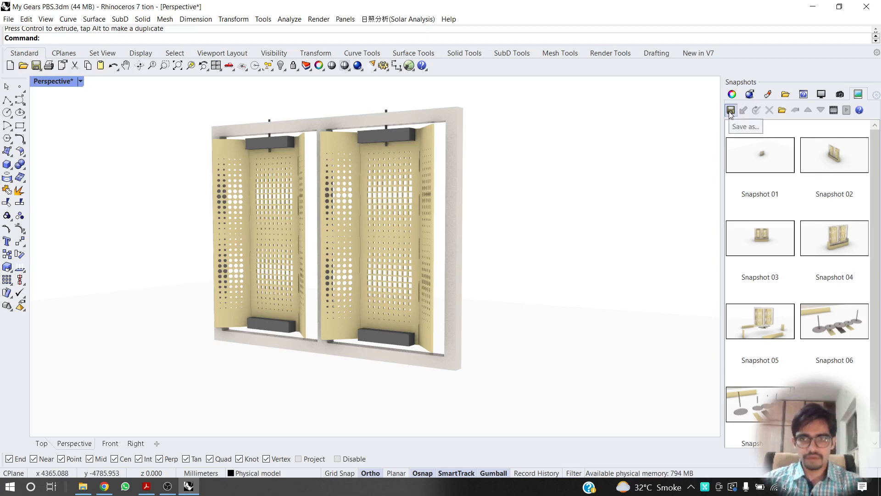
pyautogui.click(731, 110)
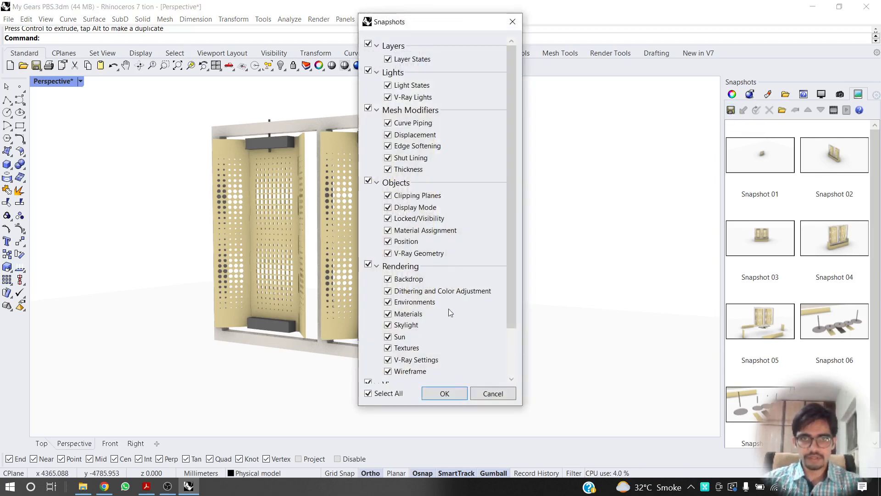
pyautogui.click(443, 393)
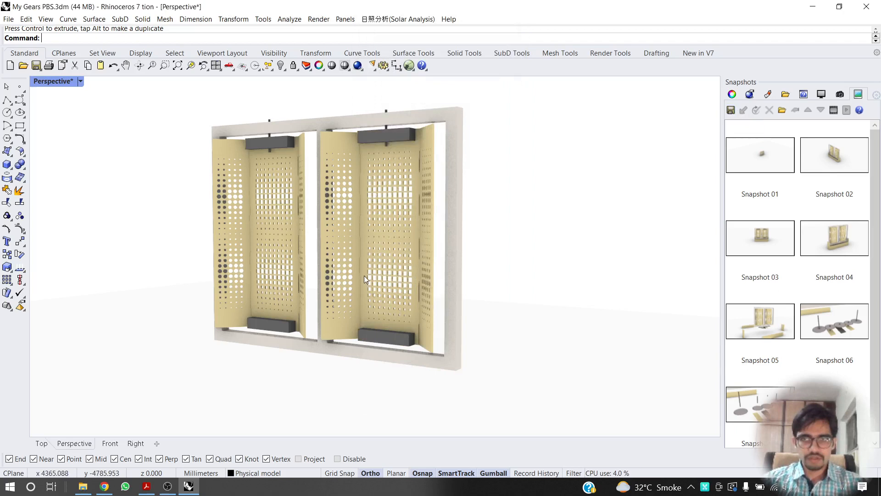
pyautogui.moveTo(342, 242)
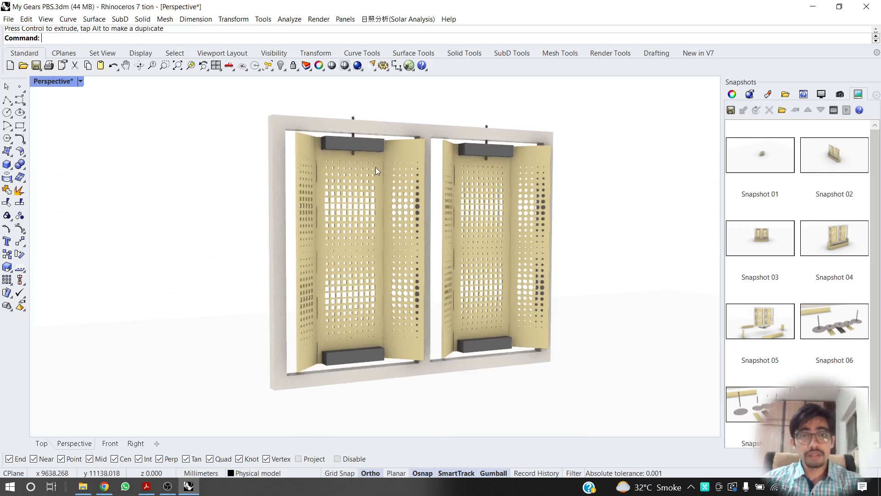
pyautogui.moveTo(356, 113)
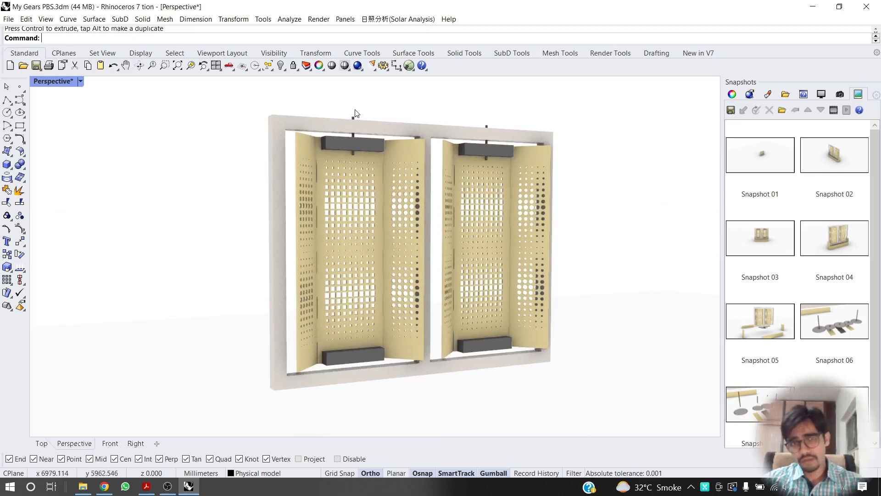
# Raise the pivot pins above both screens and pull the dark end block off the right screen with the Gumball.
pyautogui.click(353, 129)
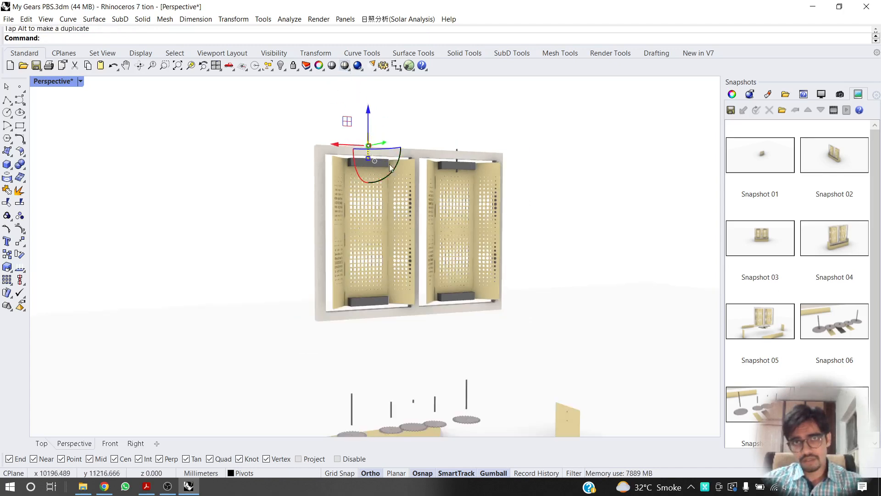
pyautogui.press('ctrl+z')
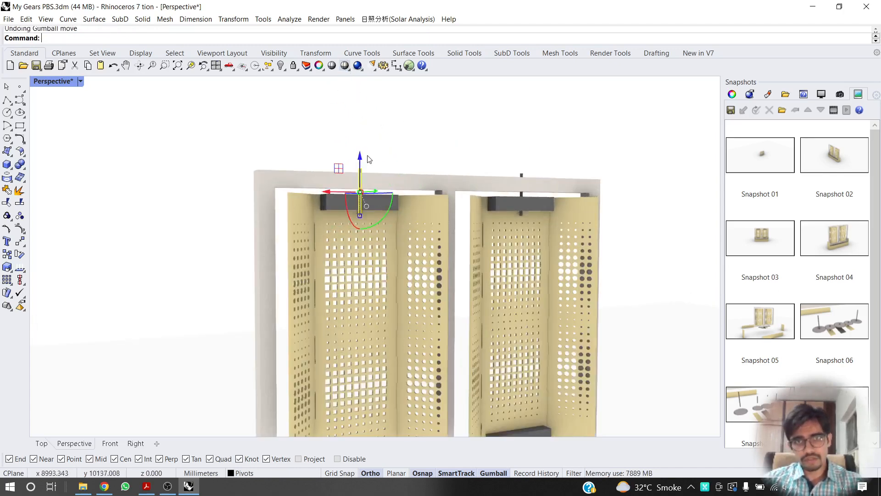
pyautogui.click(522, 199)
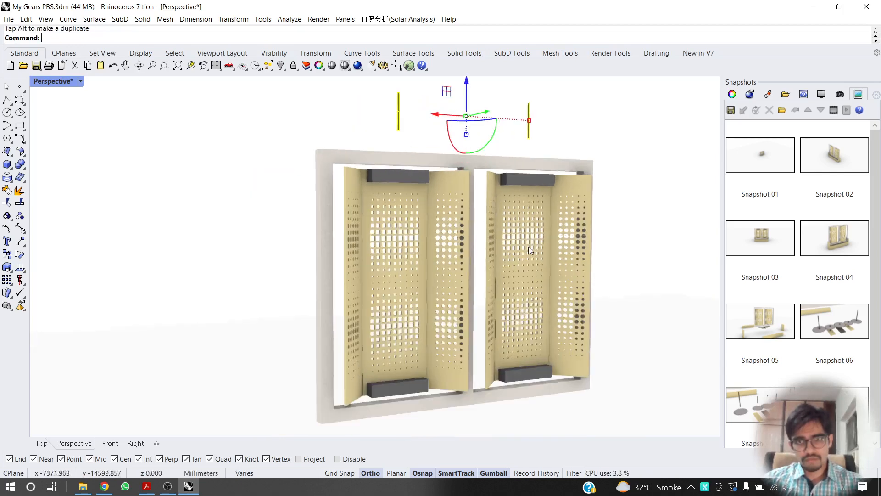
pyautogui.click(529, 250)
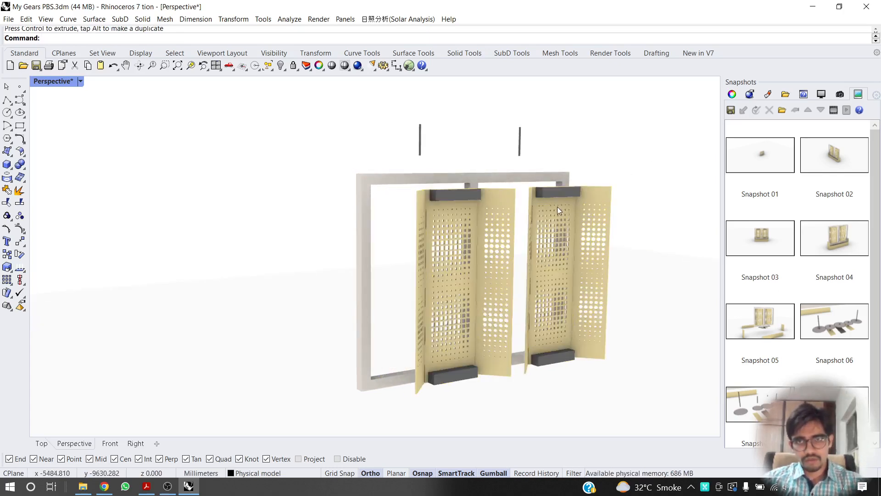
pyautogui.click(557, 212)
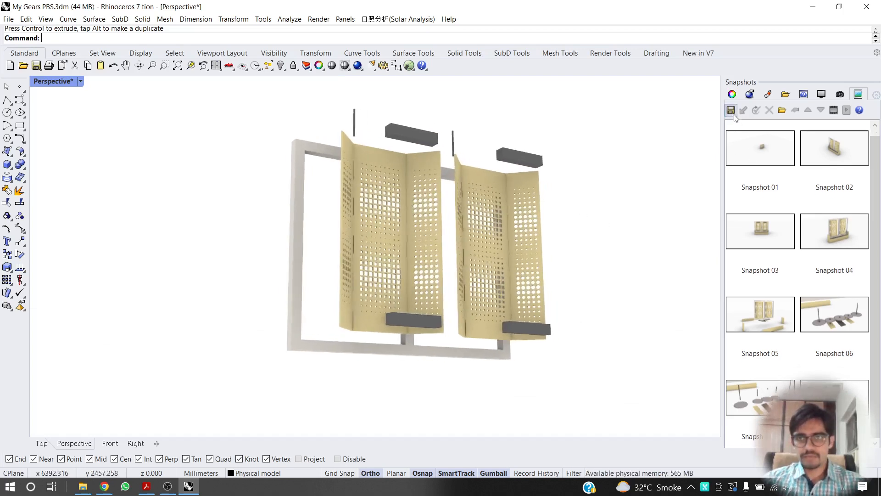
# Save the exploded screens as a snapshot, then start dragging the frame bars apart with the Gumball.
pyautogui.click(730, 110)
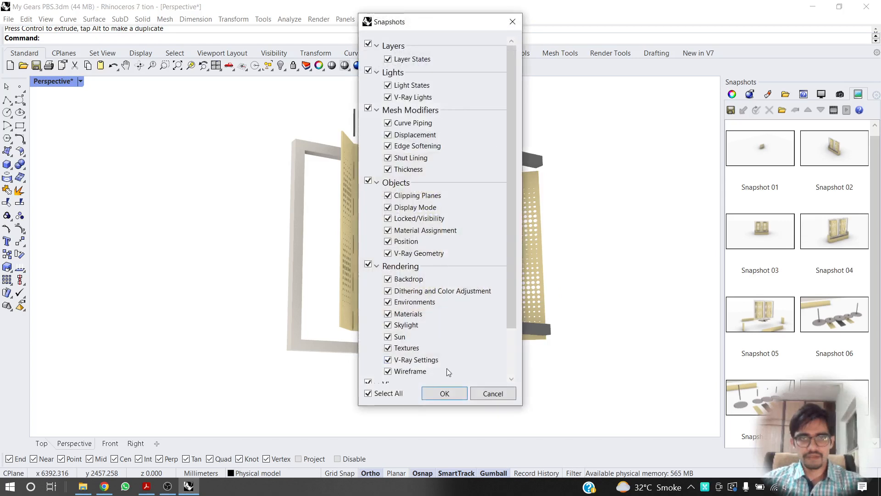
pyautogui.click(445, 393)
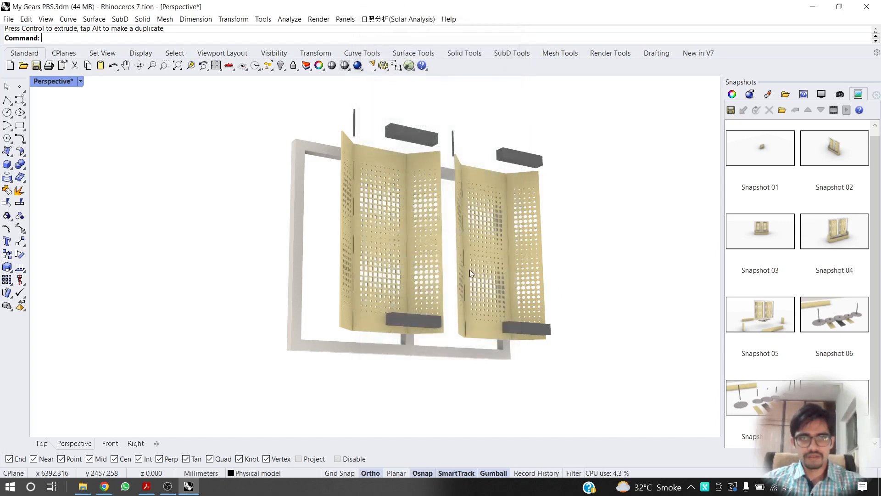
pyautogui.moveTo(394, 277)
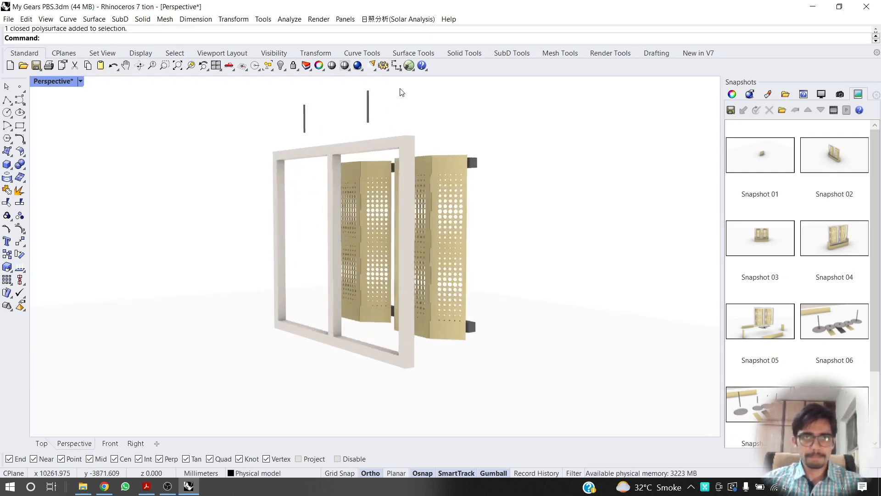
pyautogui.click(337, 140)
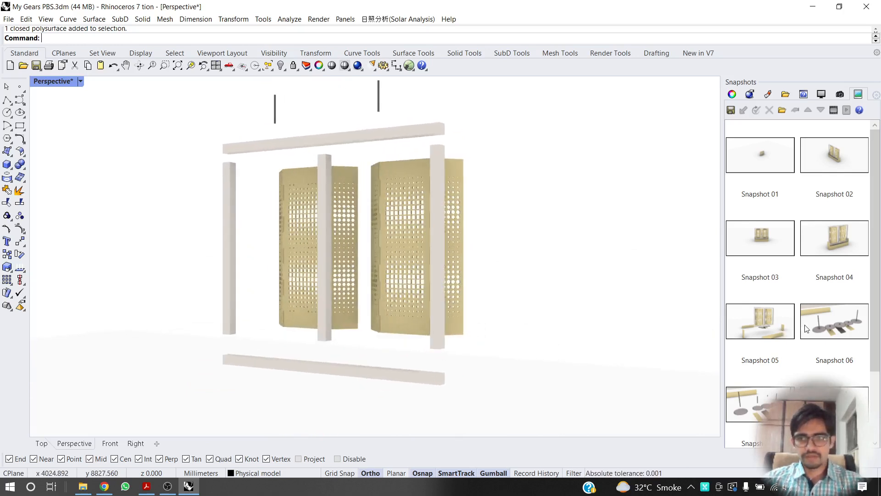
# Abandon a snapshot save and delete an unwanted snapshot from the list.
pyautogui.scroll(-3)
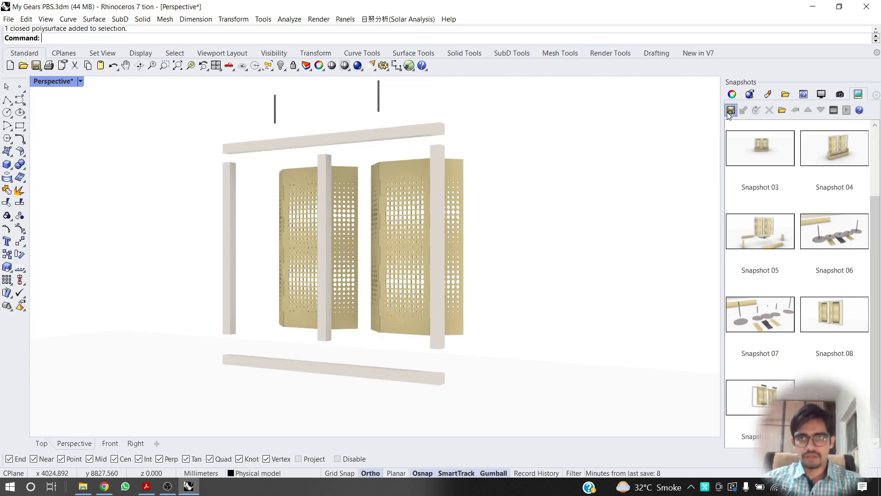
pyautogui.click(731, 111)
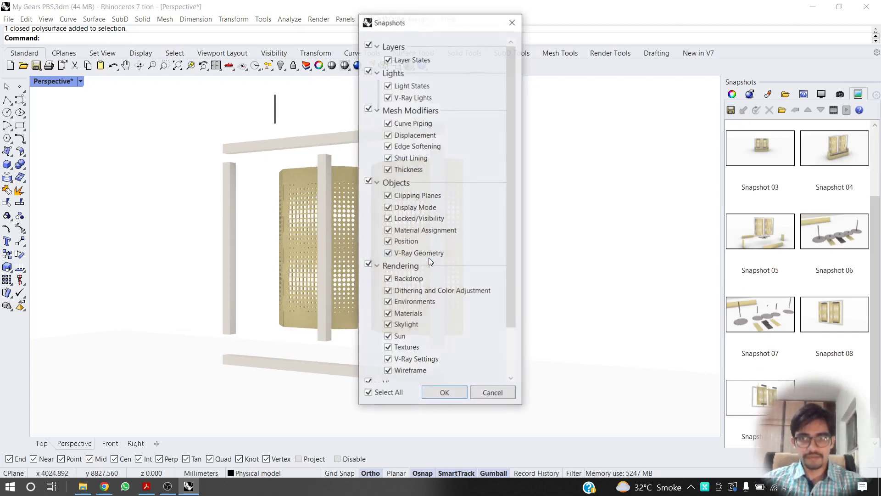
pyautogui.click(444, 392)
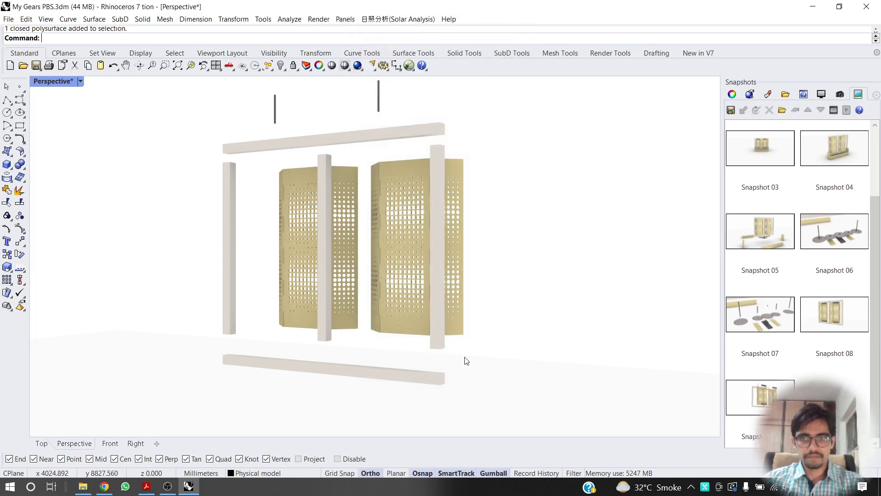
pyautogui.scroll(3)
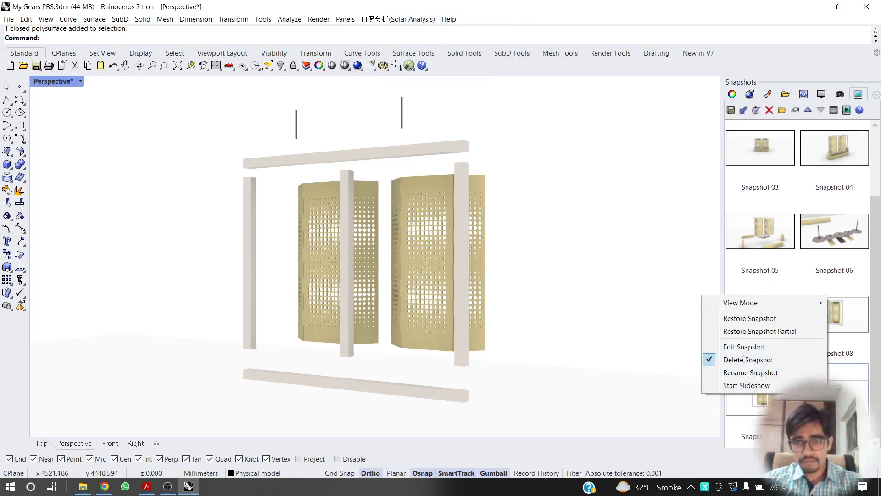
pyautogui.click(748, 359)
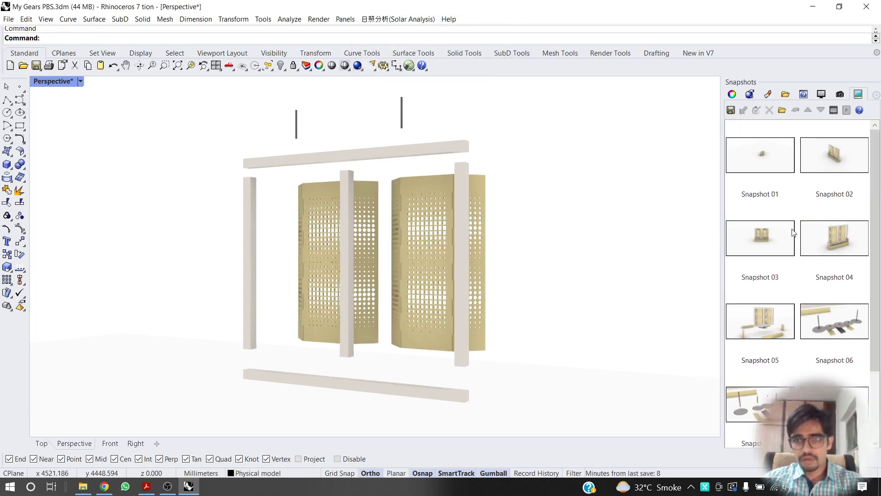
# Save the exploded frame layout as Snapshot 10 and review the snapshot list.
pyautogui.click(731, 111)
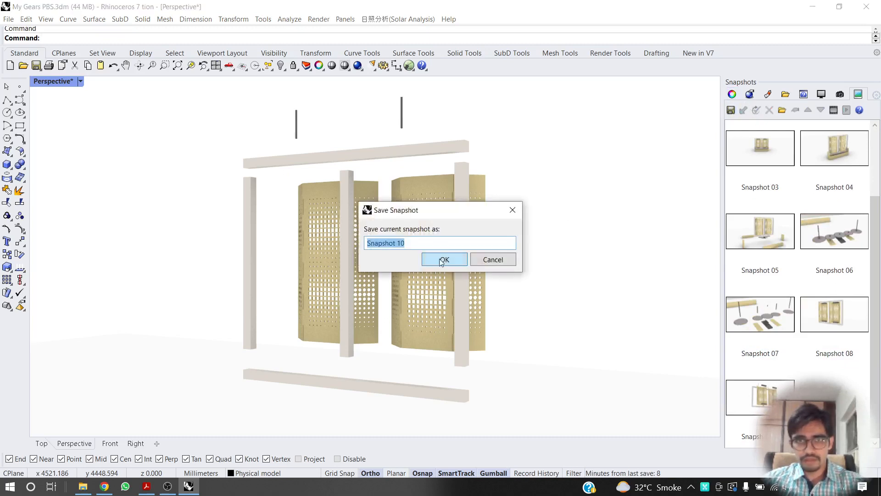
pyautogui.click(444, 259)
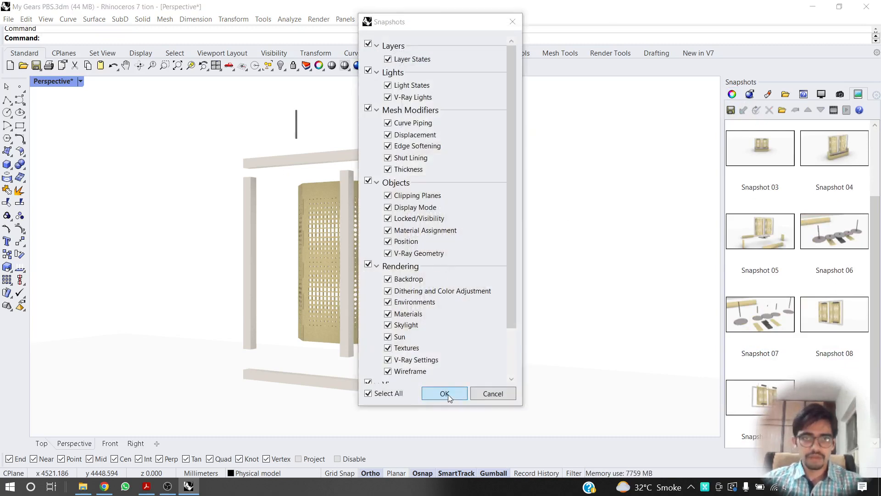
pyautogui.click(445, 394)
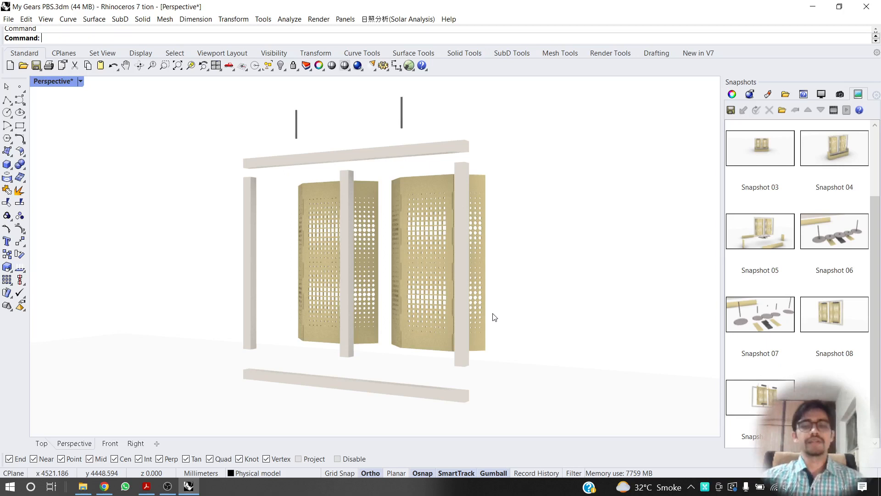
pyautogui.scroll(3)
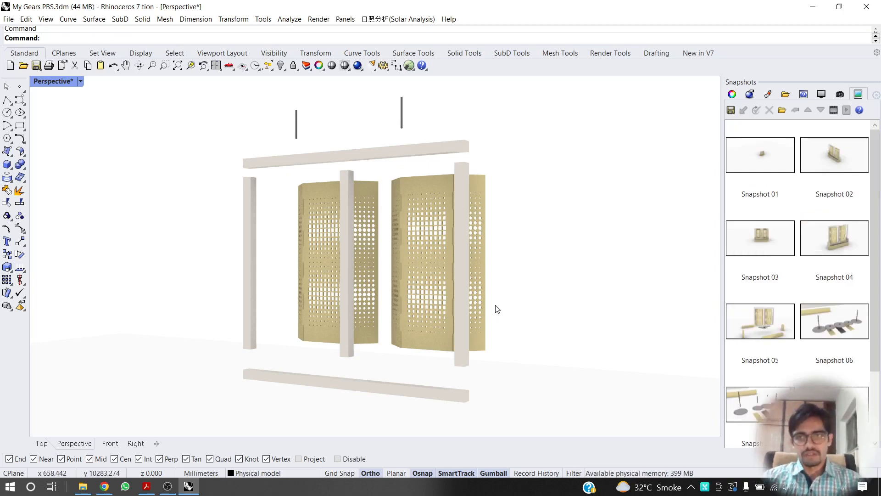
pyautogui.moveTo(496, 309)
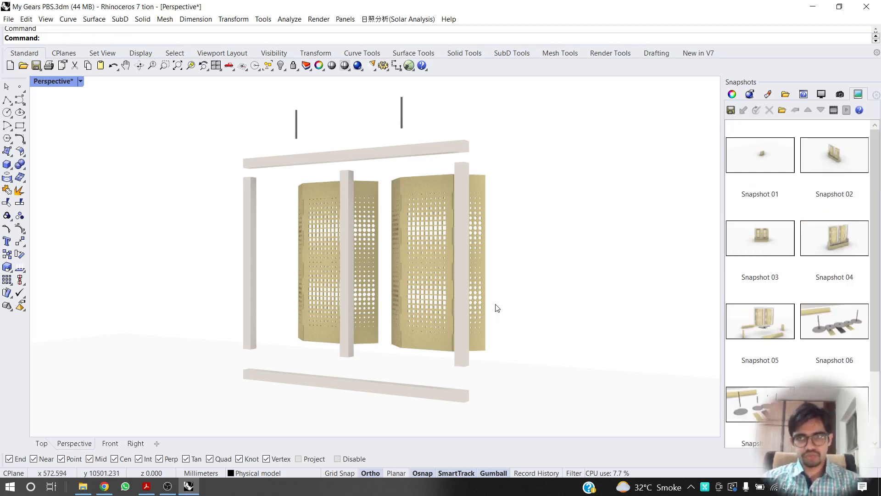
pyautogui.scroll(-3)
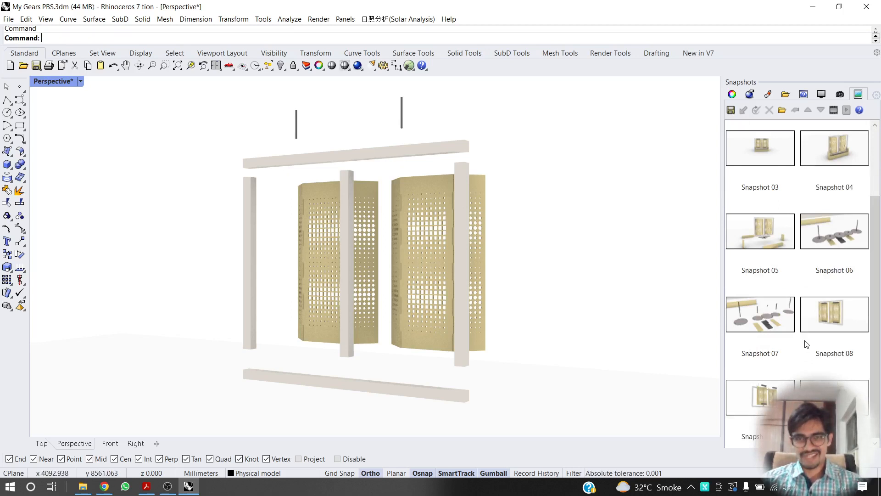
pyautogui.scroll(3)
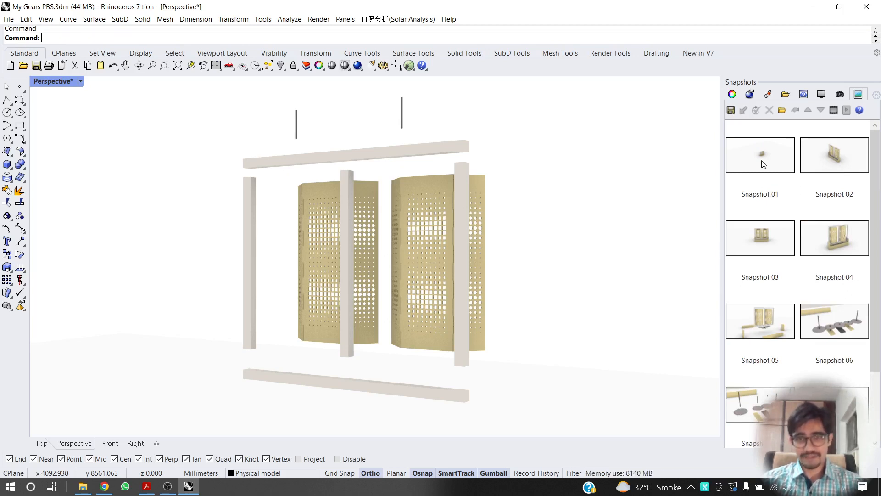
# Restore Snapshots 01 through 04 in turn to start the exploding-assembly playback.
pyautogui.click(761, 155)
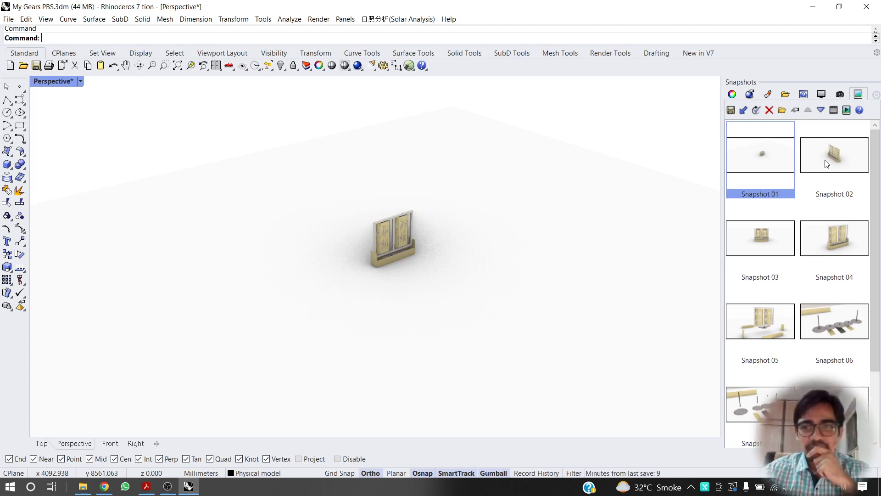
pyautogui.click(834, 155)
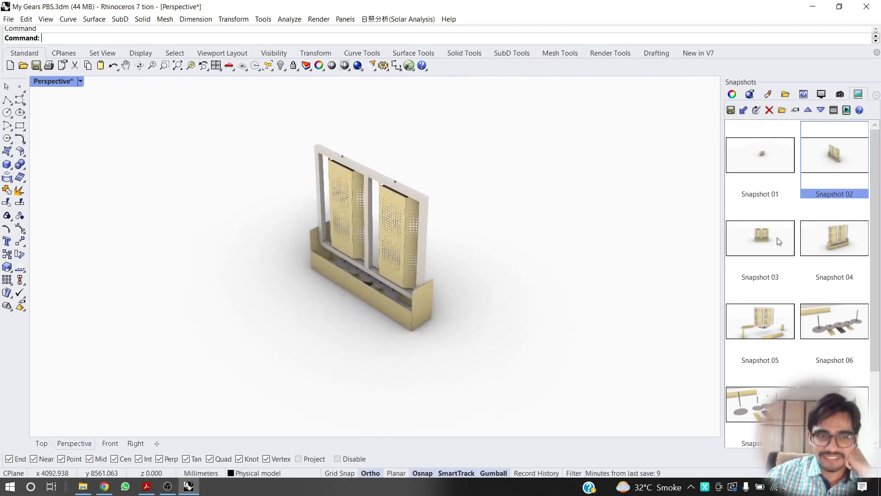
pyautogui.click(760, 237)
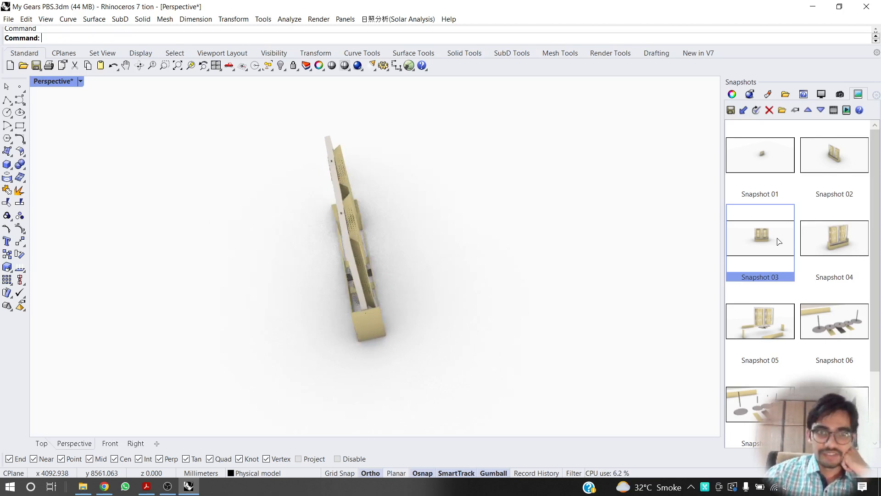
pyautogui.doubleClick(760, 237)
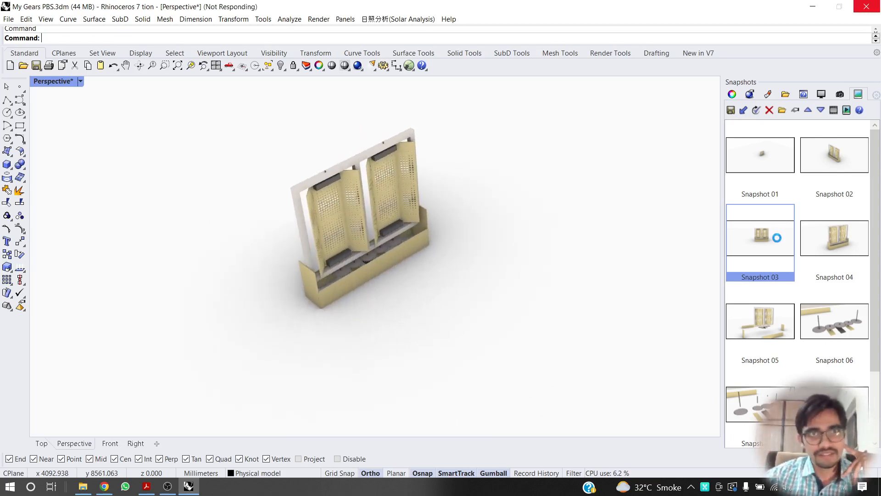
pyautogui.doubleClick(760, 237)
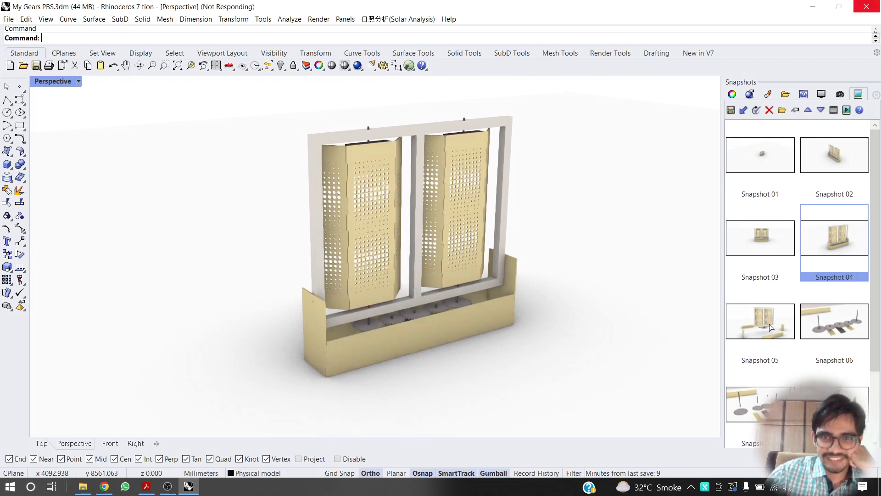
# Play the transition to Snapshot 05, pulling the base walls and gears apart, and continue to the next.
pyautogui.click(760, 322)
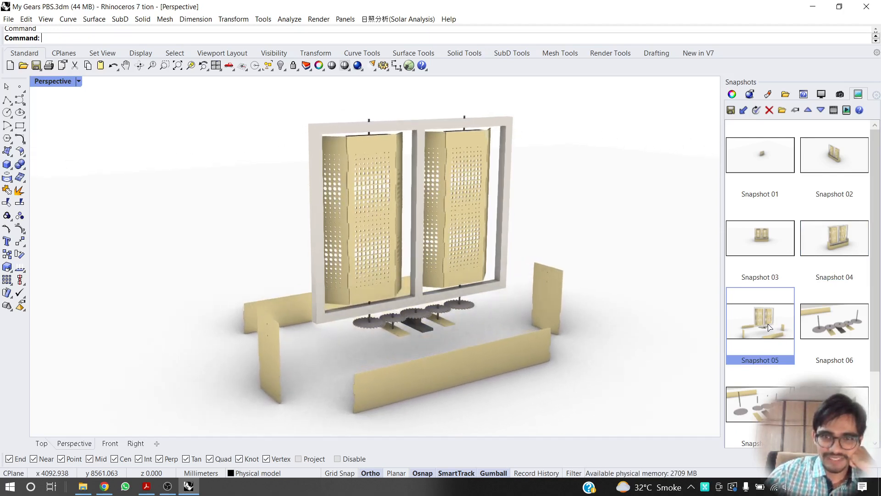
pyautogui.doubleClick(761, 320)
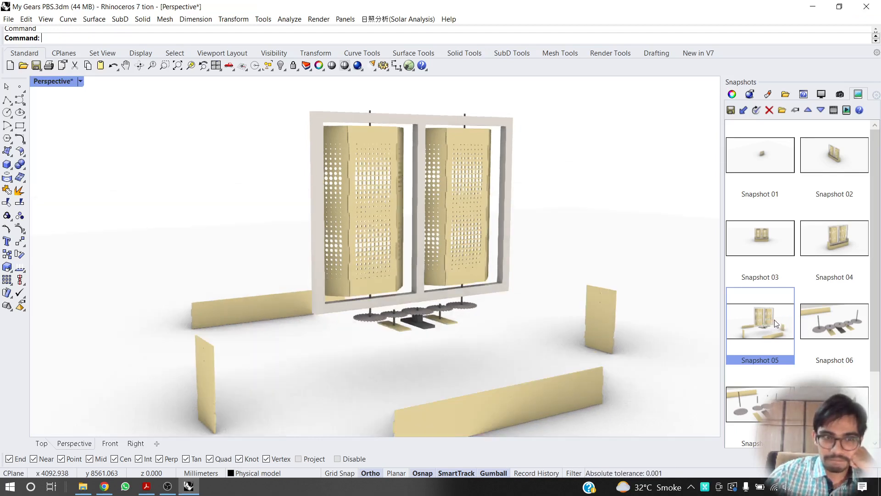
pyautogui.click(834, 321)
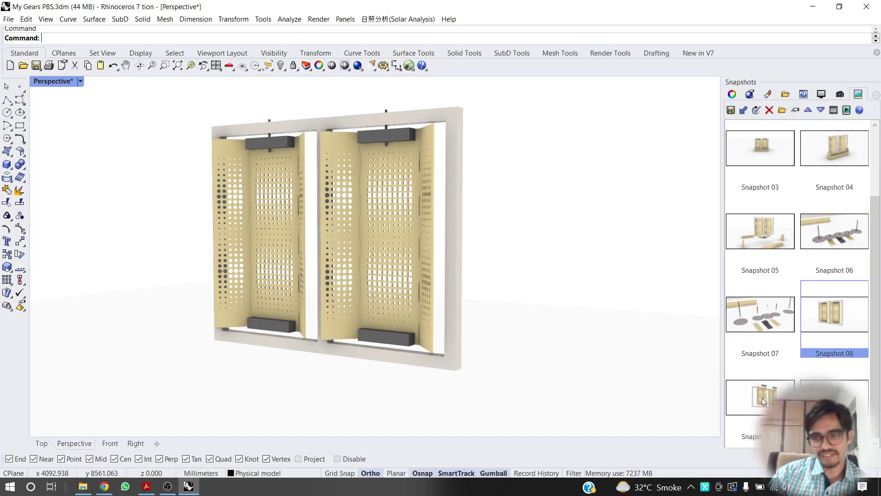
# Restore the later snapshots through to the final exploded-frame layout.
pyautogui.click(761, 397)
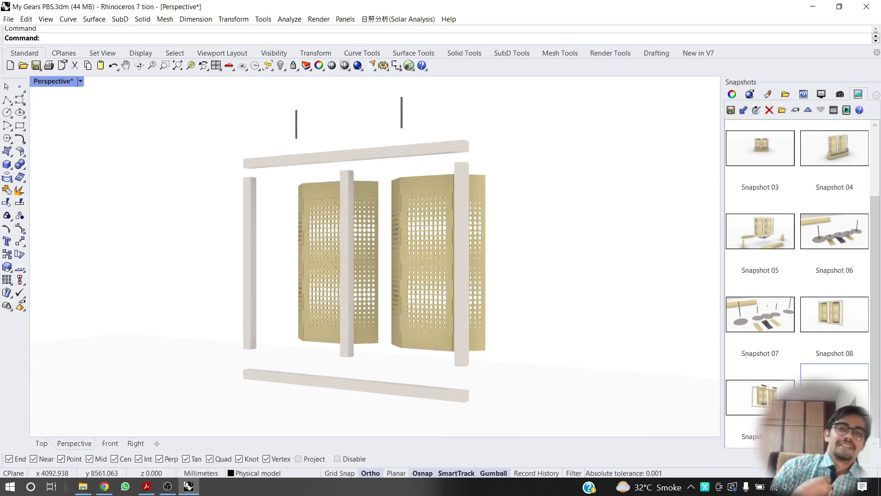
pyautogui.scroll(3)
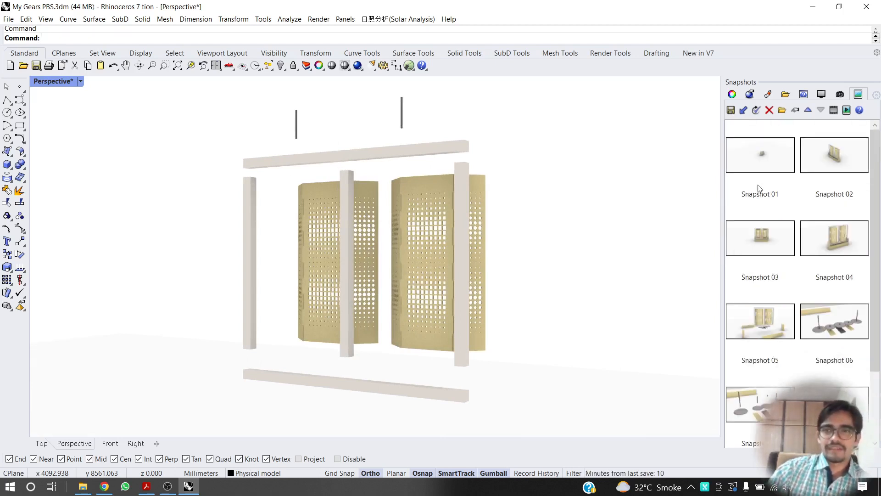
# Replay from Snapshot 01 and restore Snapshot 02's assembled solar screen.
pyautogui.click(835, 154)
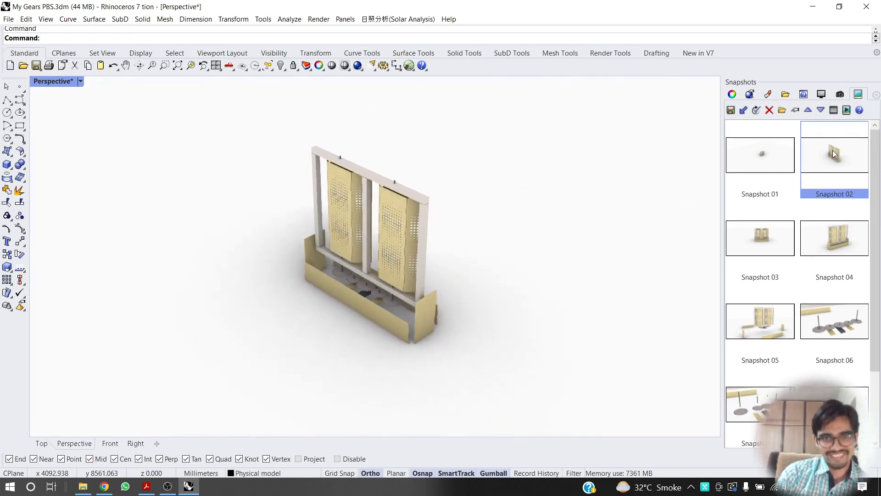
pyautogui.doubleClick(834, 154)
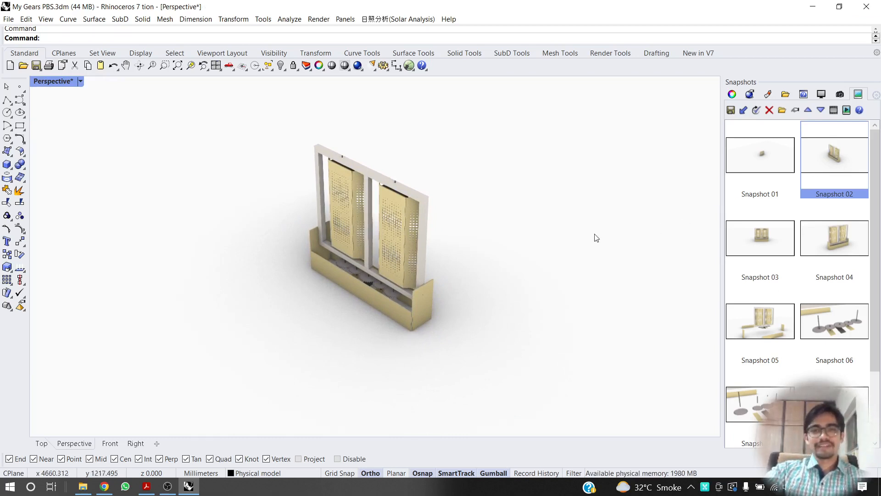
pyautogui.moveTo(528, 235)
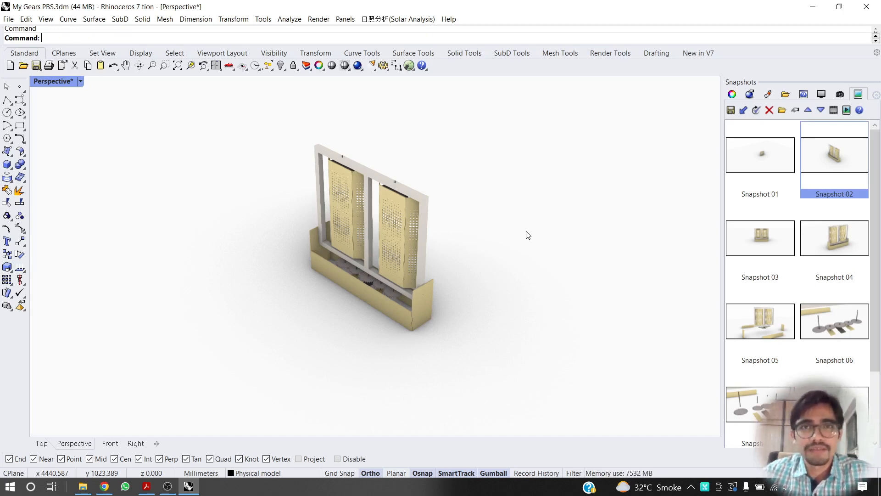
pyautogui.moveTo(550, 240)
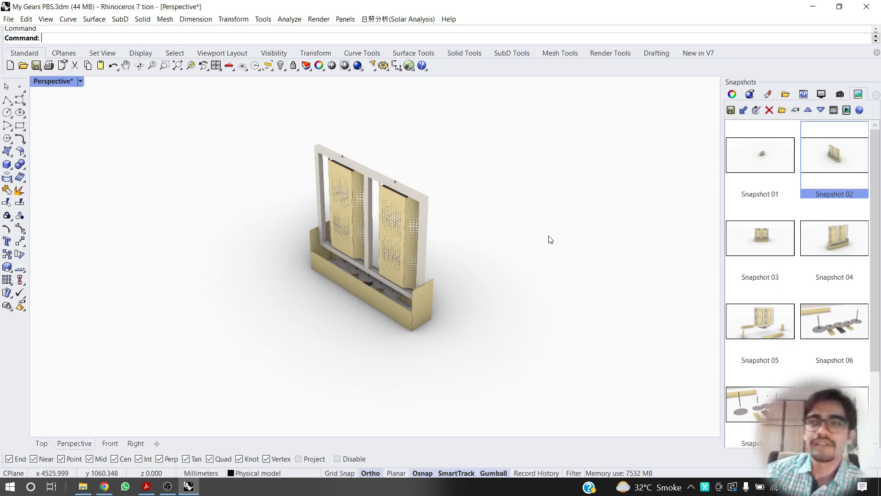
pyautogui.moveTo(554, 230)
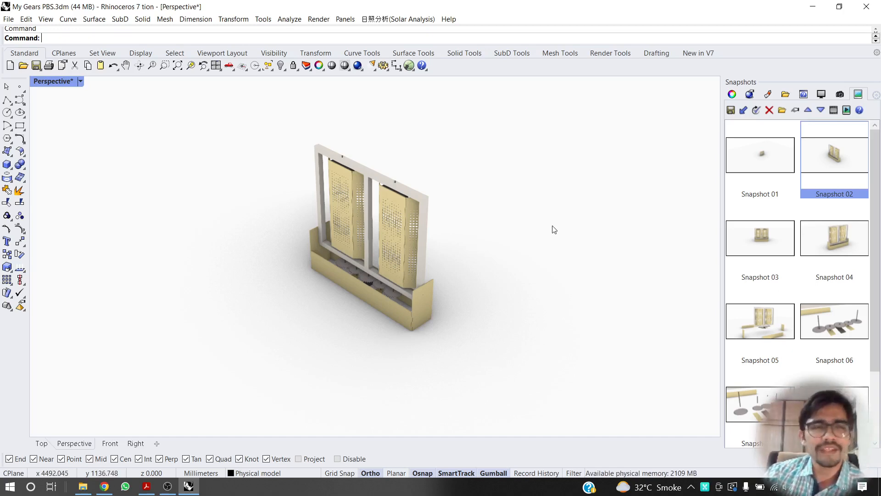
pyautogui.moveTo(559, 228)
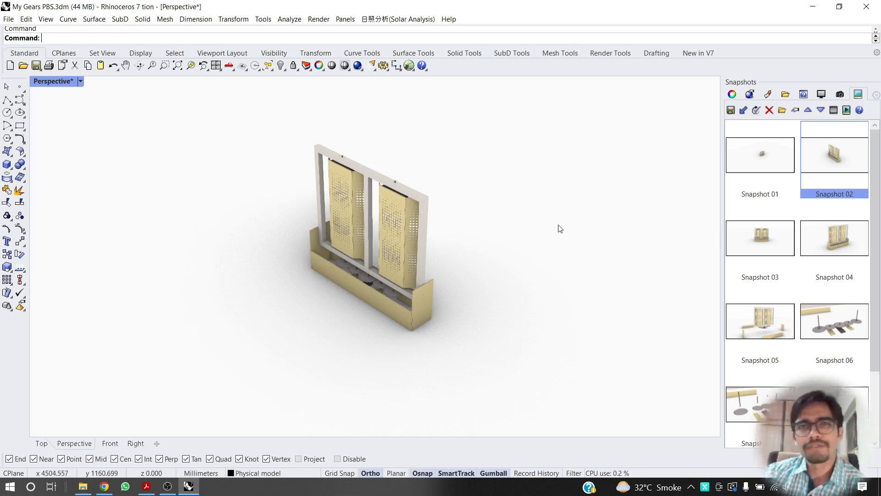